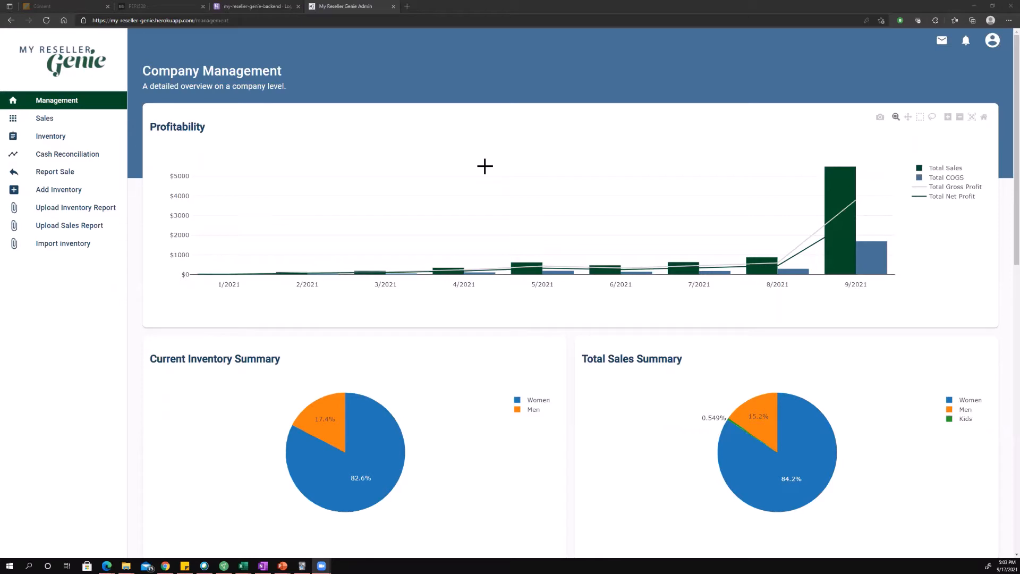
pyautogui.moveTo(223, 158)
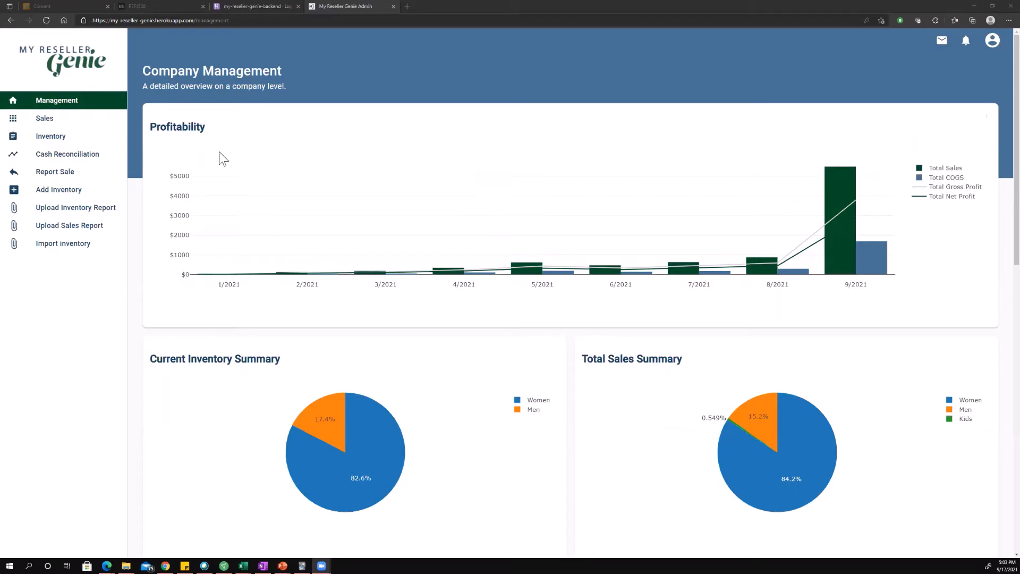
pyautogui.moveTo(743, 344)
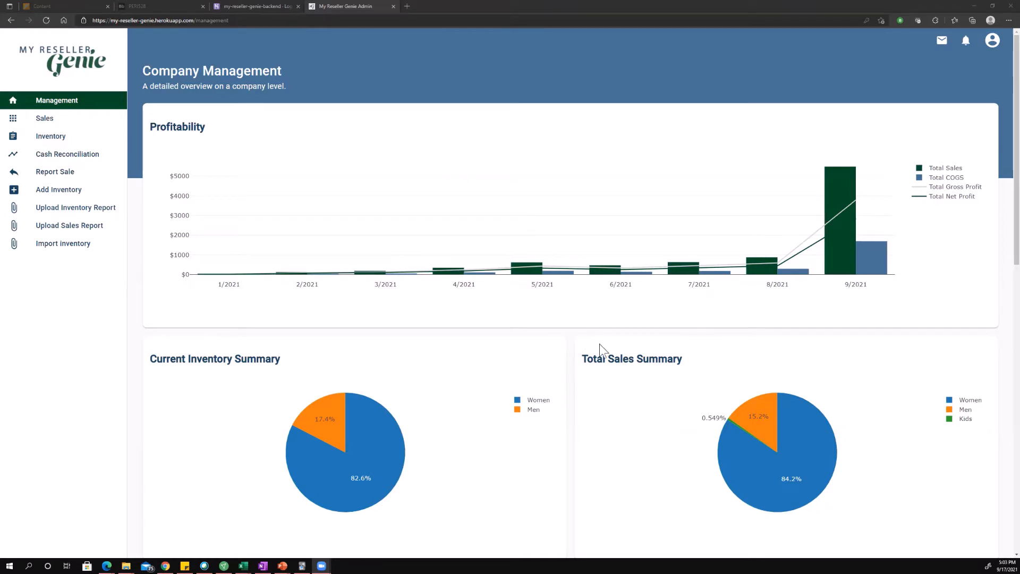
# Scroll down the dashboard to reach the Financials Report table.
pyautogui.scroll(-3)
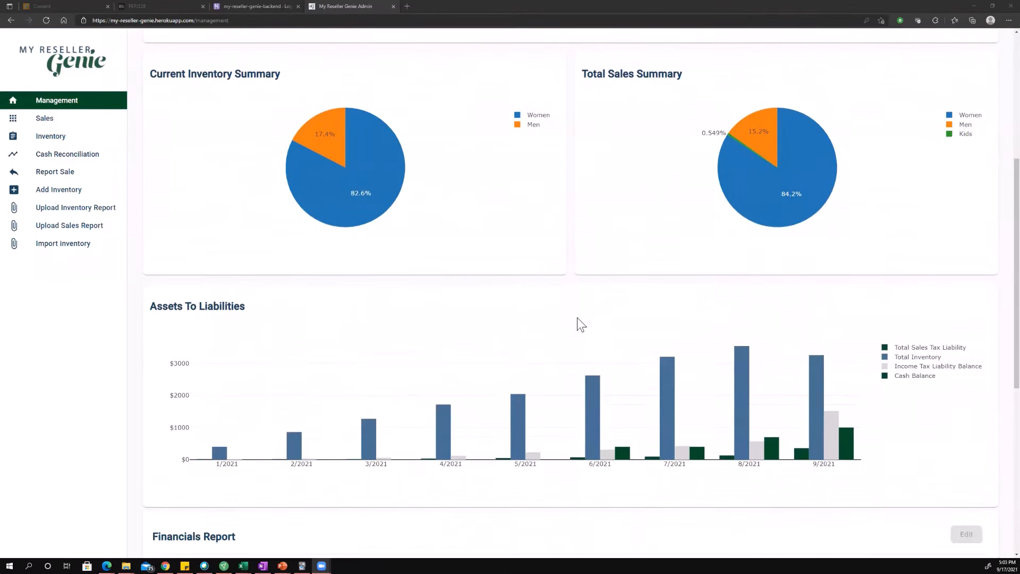
pyautogui.scroll(3)
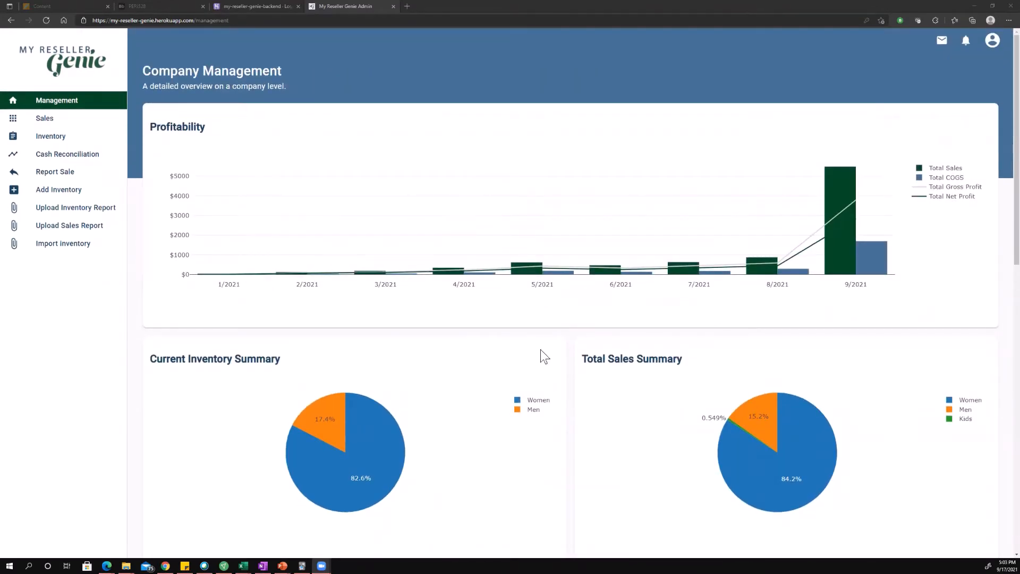
pyautogui.moveTo(580, 309)
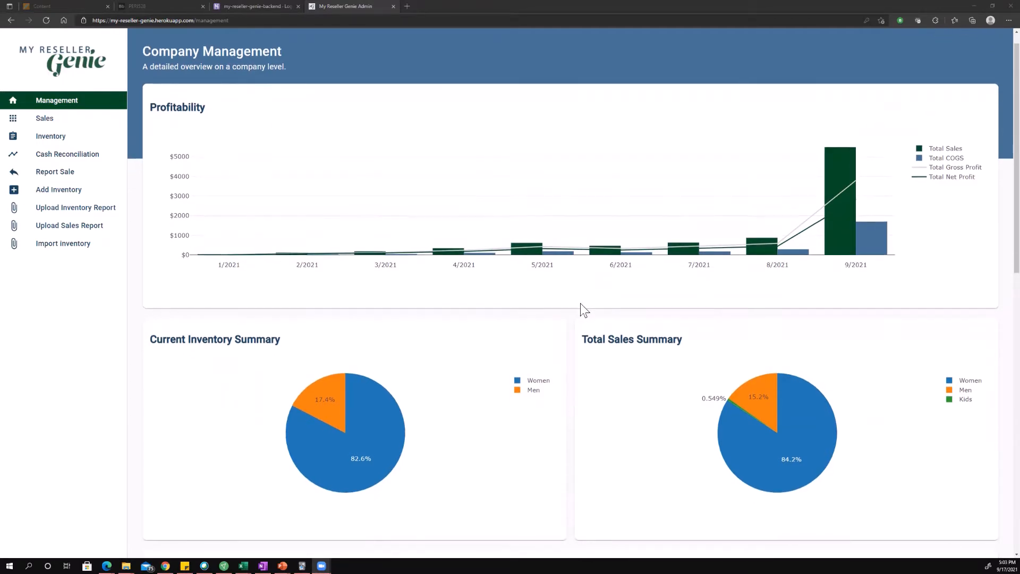
pyautogui.scroll(-3)
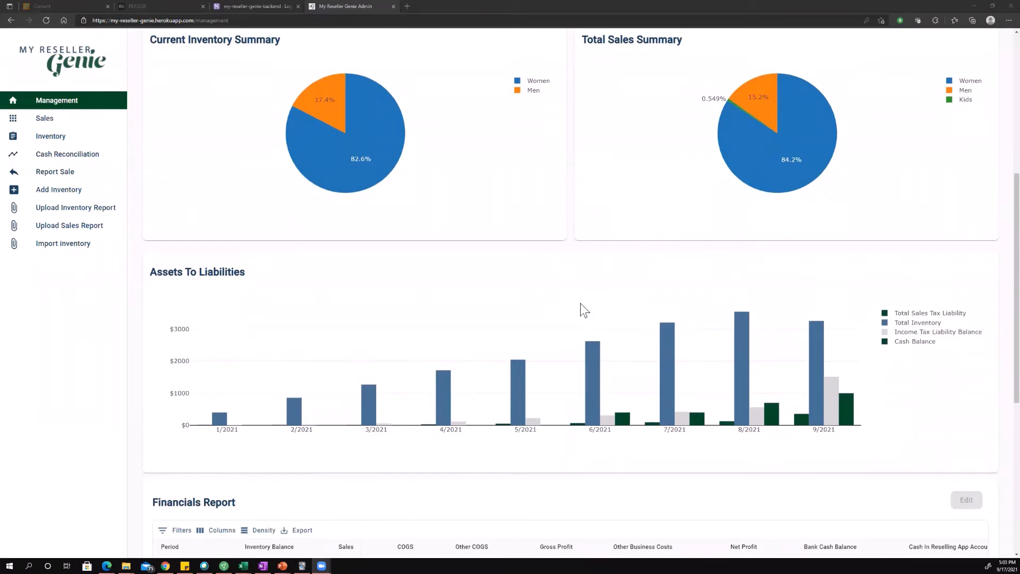
pyautogui.scroll(-3)
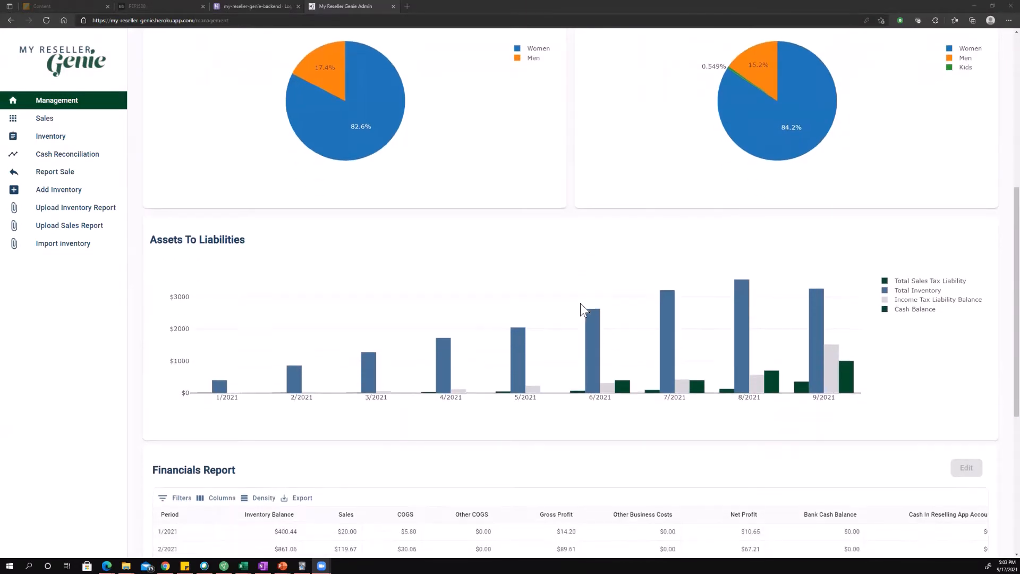
pyautogui.scroll(3)
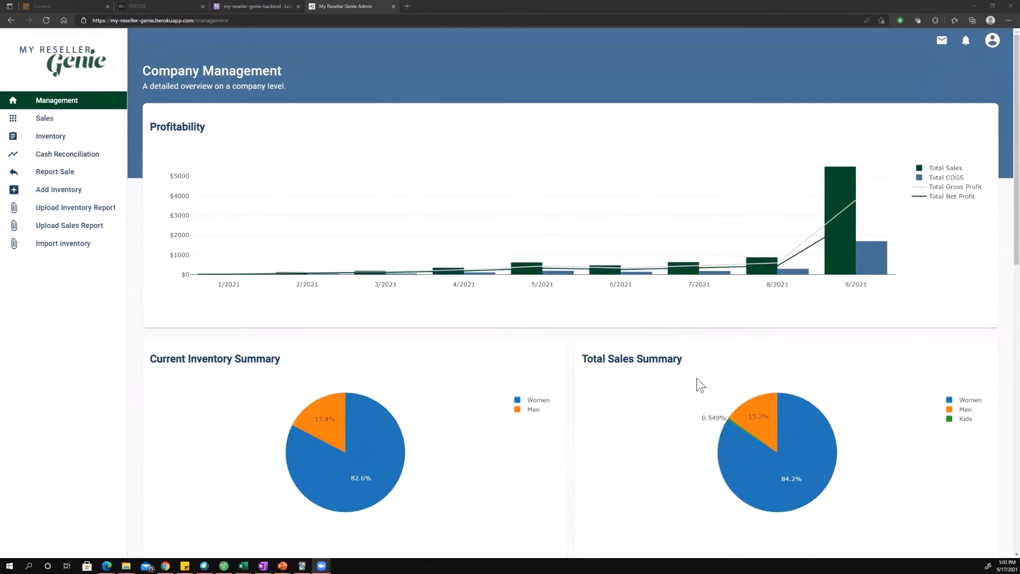
pyautogui.scroll(-3)
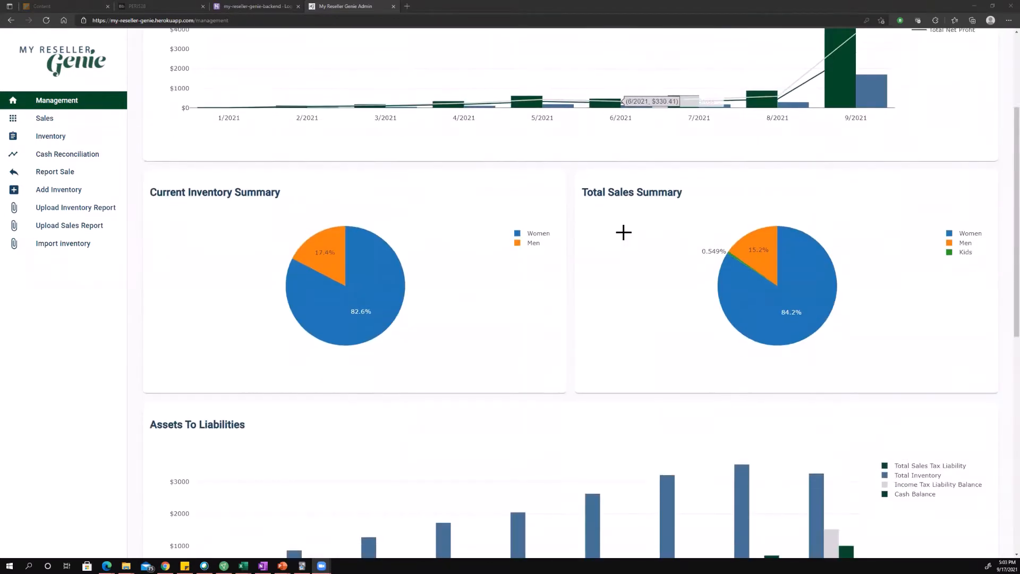
pyautogui.moveTo(550, 298)
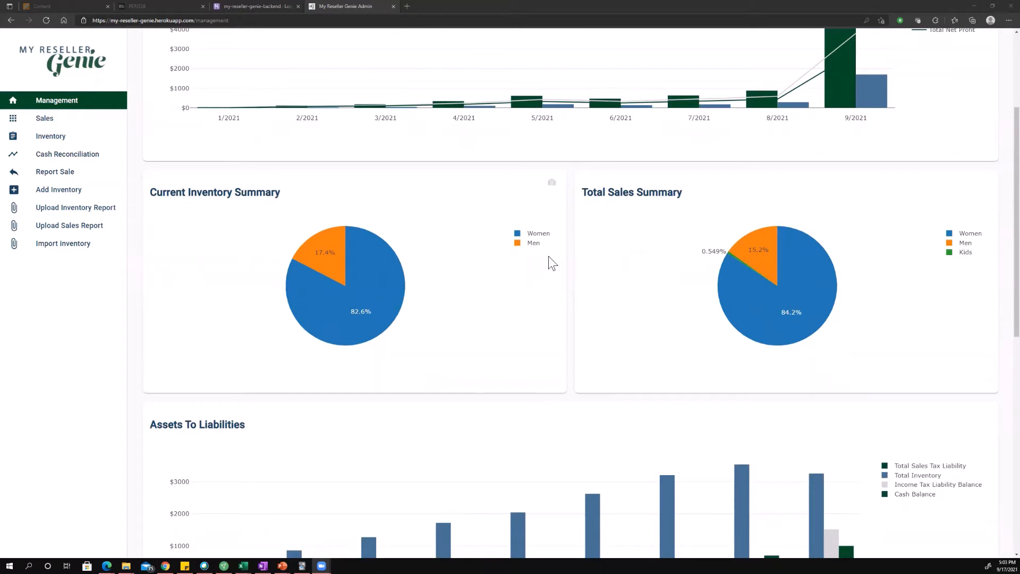
pyautogui.moveTo(539, 324)
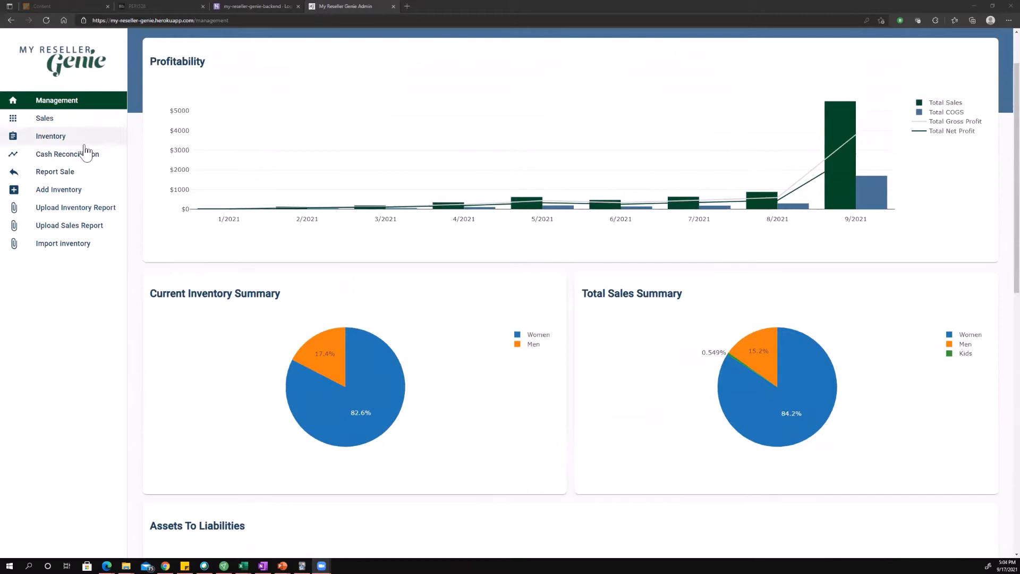
pyautogui.moveTo(559, 403)
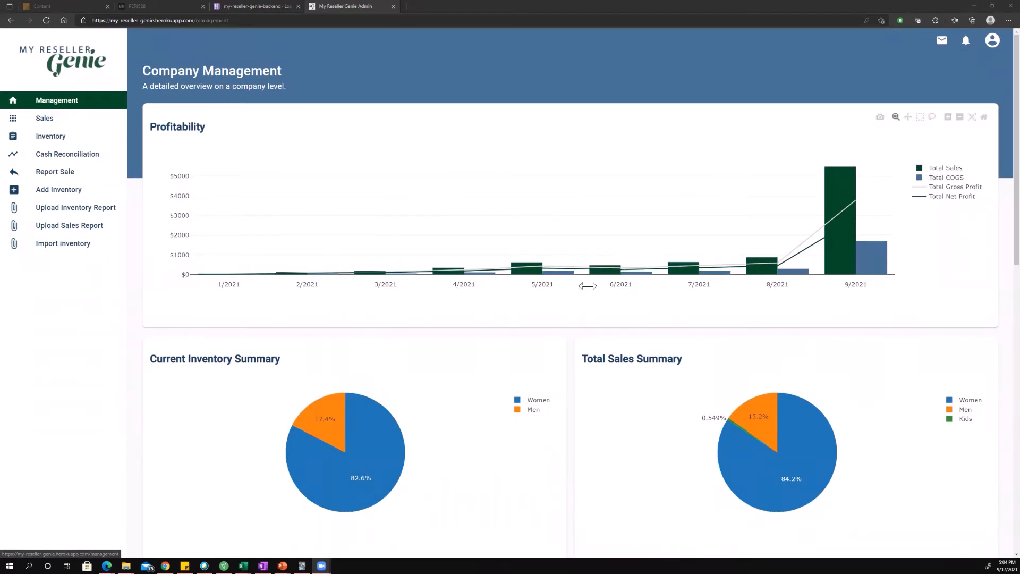
pyautogui.moveTo(563, 320)
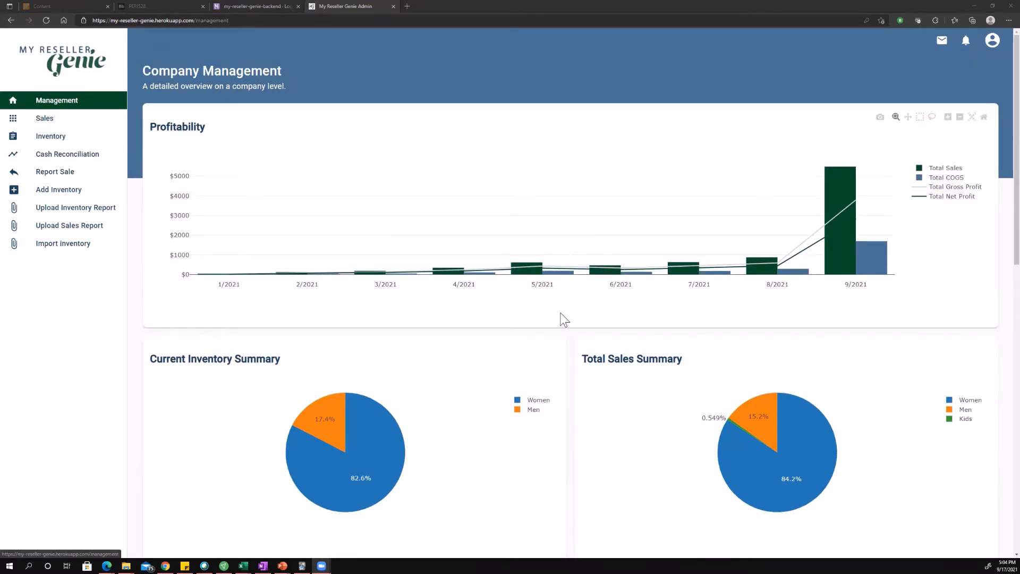
pyautogui.moveTo(905, 324)
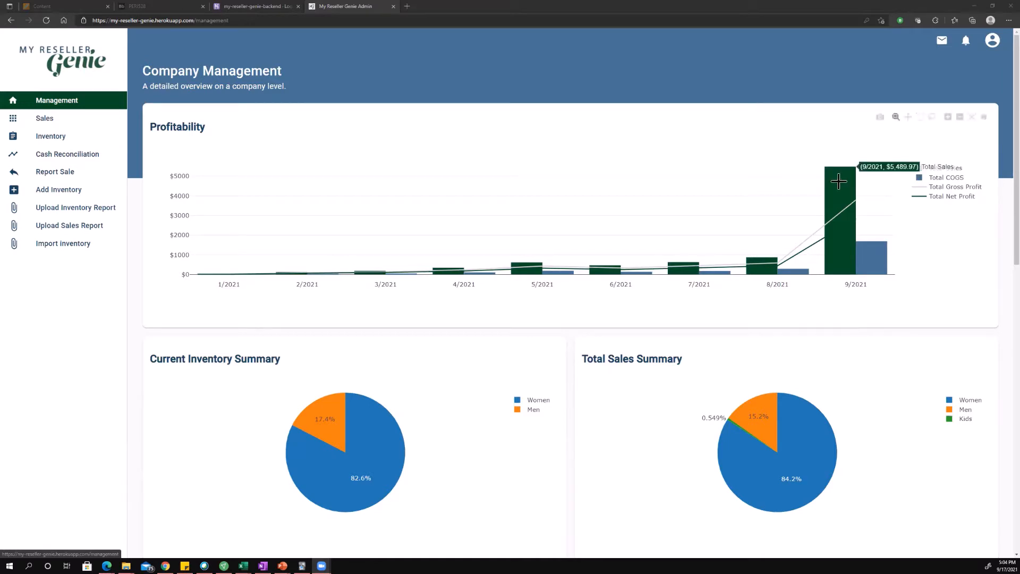
pyautogui.moveTo(841, 176)
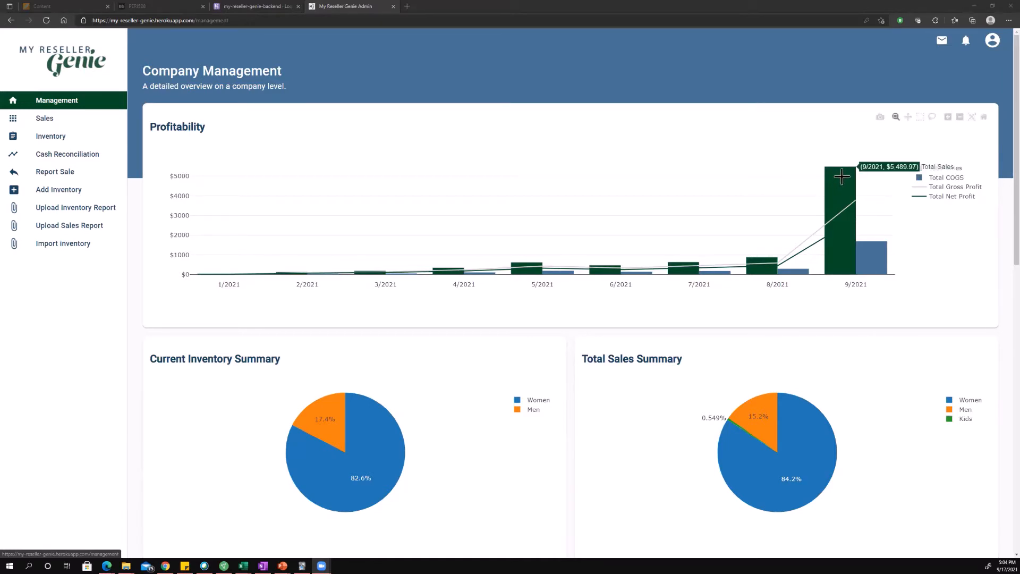
pyautogui.moveTo(889, 262)
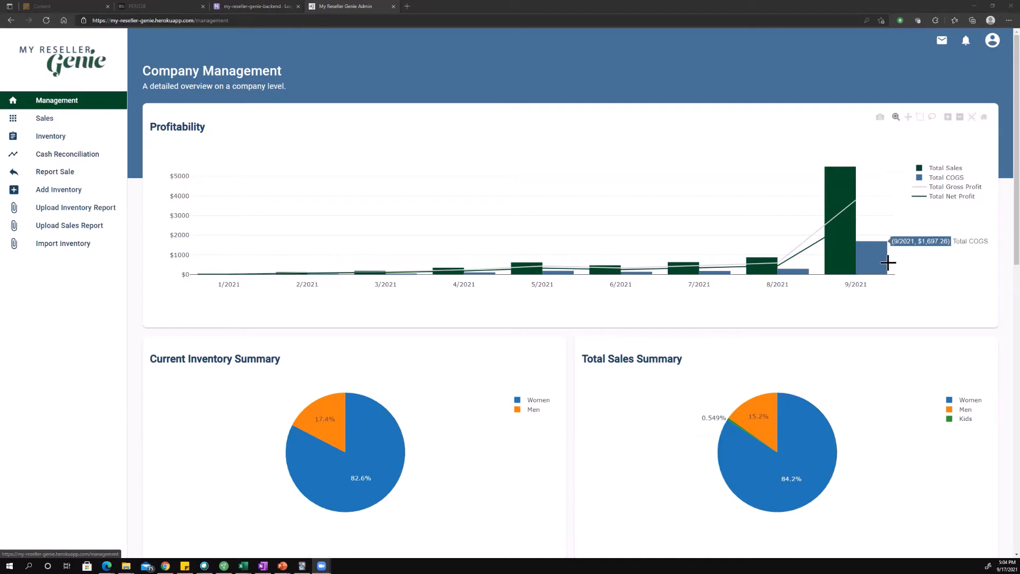
pyautogui.moveTo(873, 261)
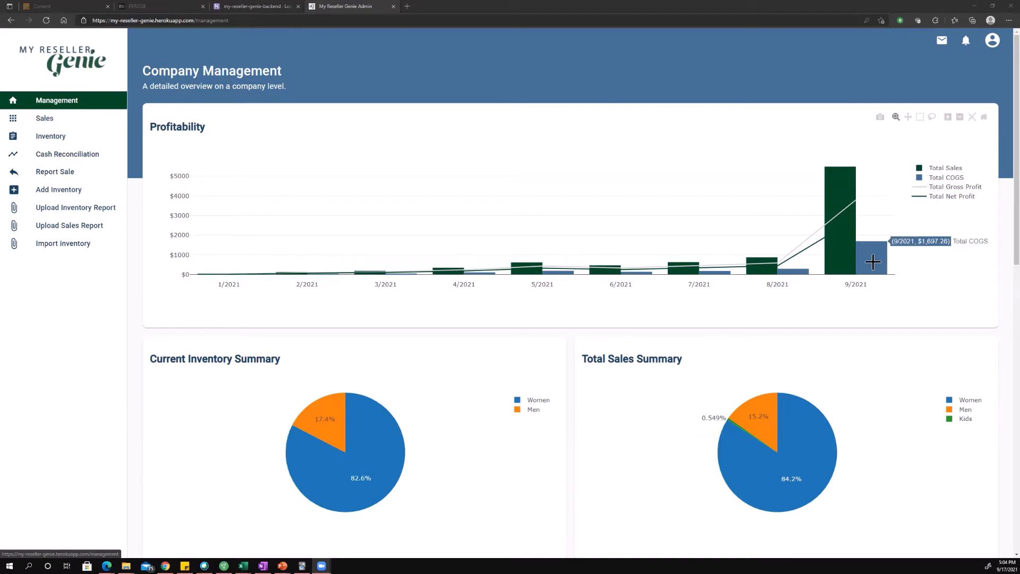
pyautogui.moveTo(874, 197)
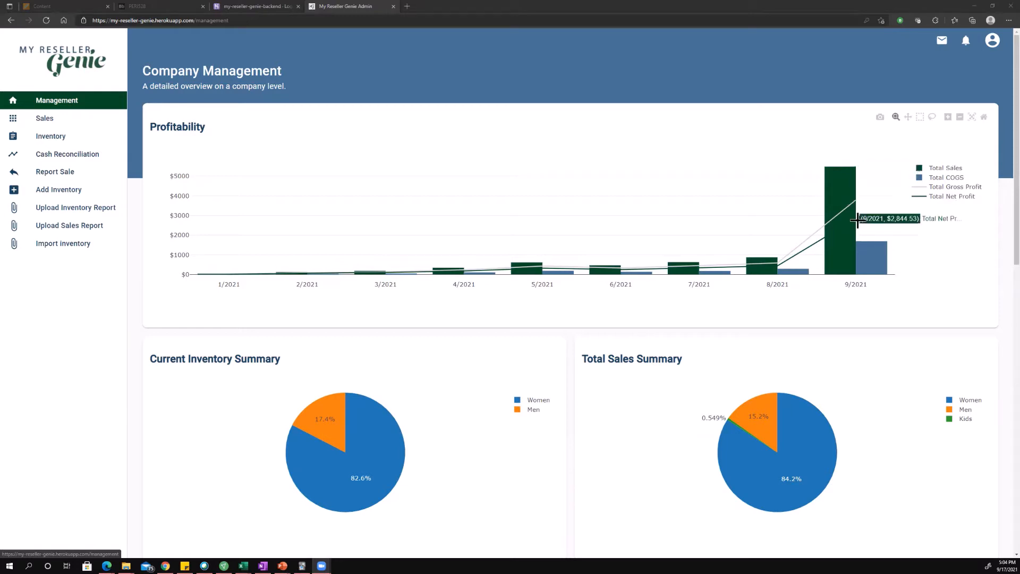
pyautogui.moveTo(913, 265)
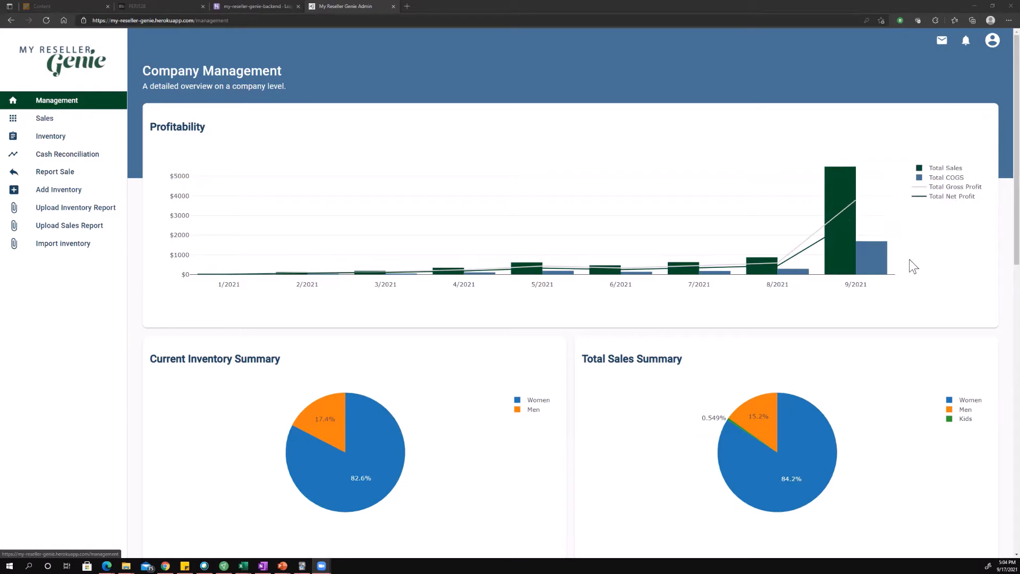
pyautogui.moveTo(699, 248)
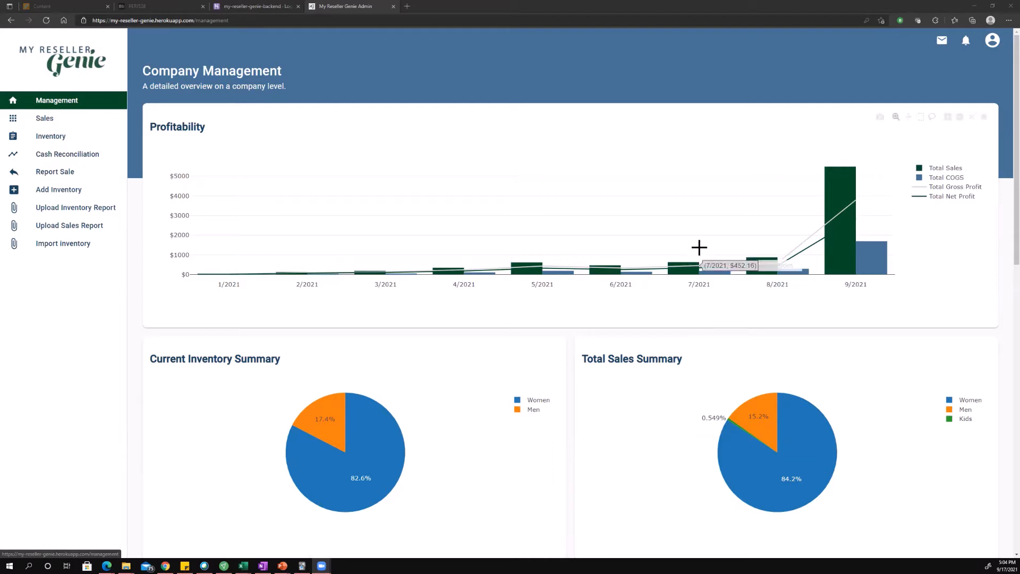
pyautogui.moveTo(650, 176)
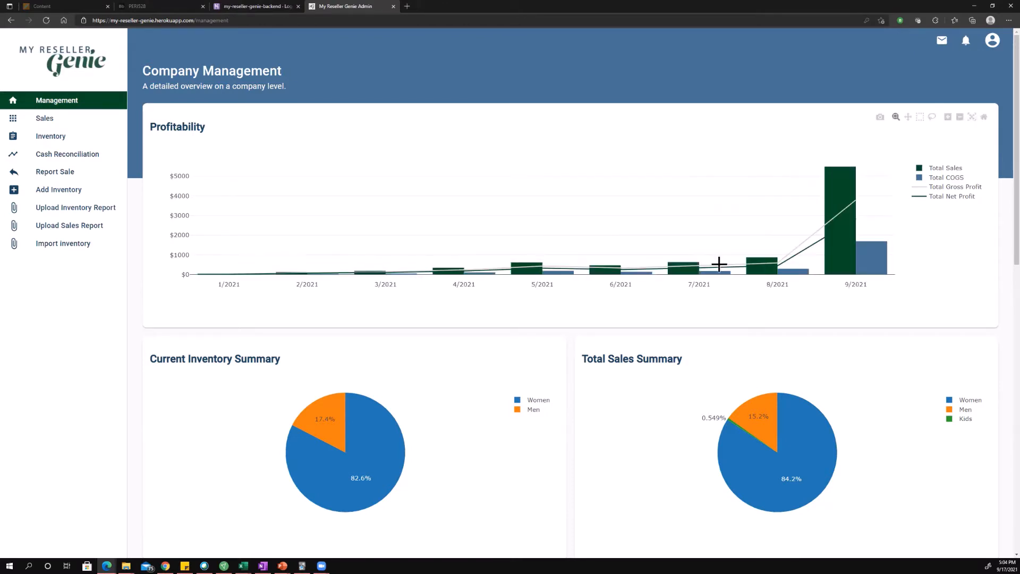
pyautogui.scroll(-3)
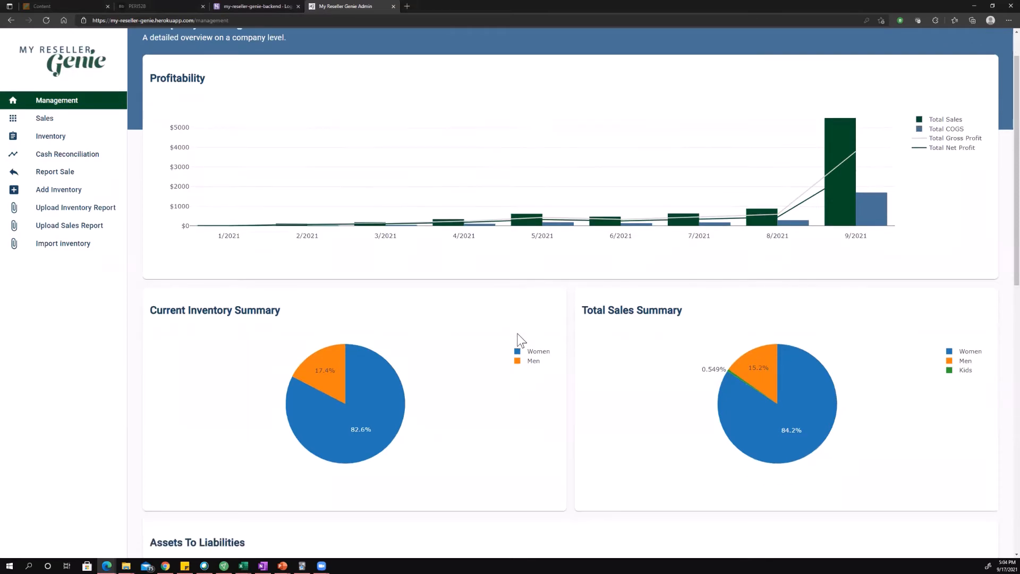
pyautogui.scroll(-3)
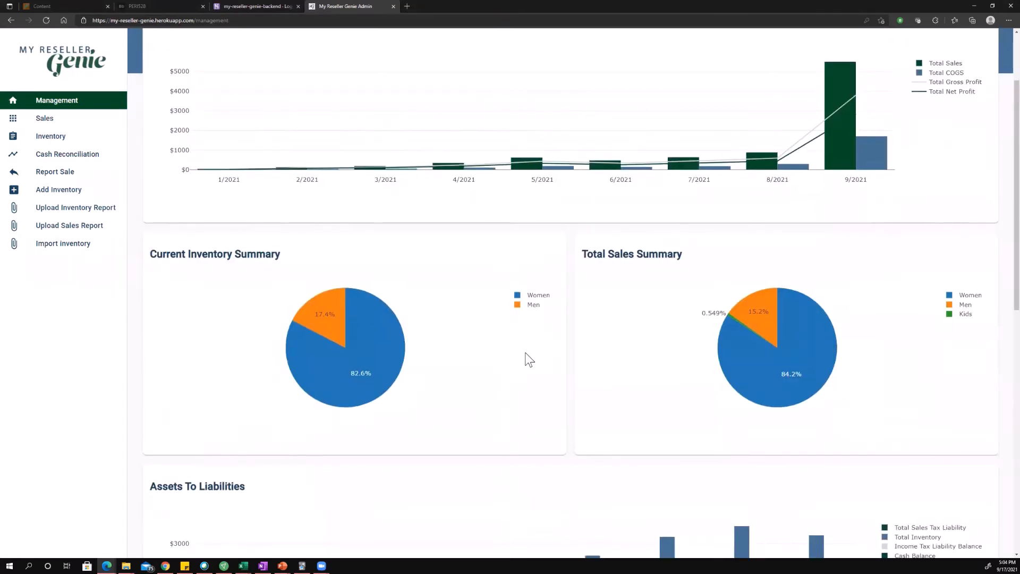
pyautogui.scroll(-3)
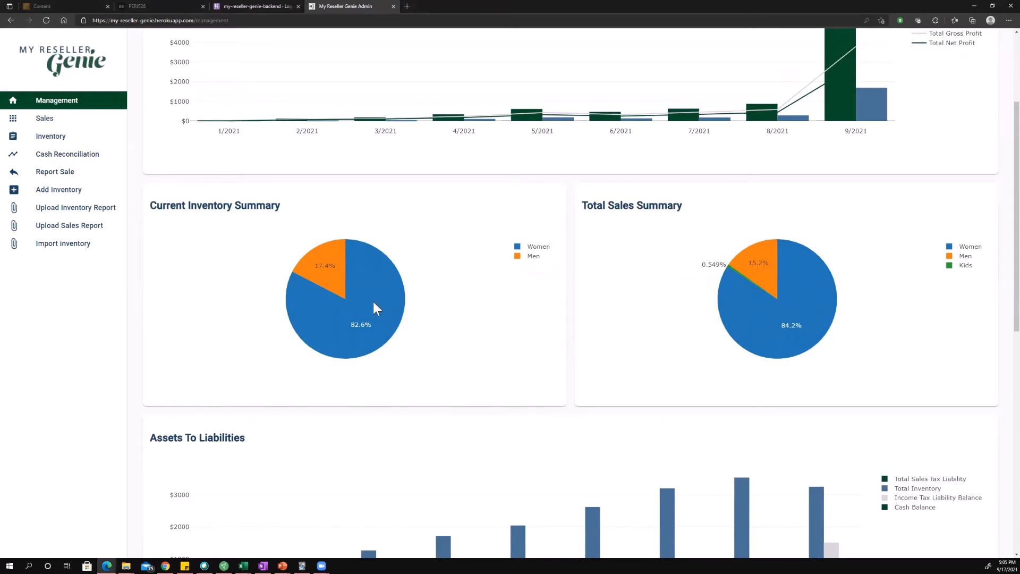
pyautogui.moveTo(460, 308)
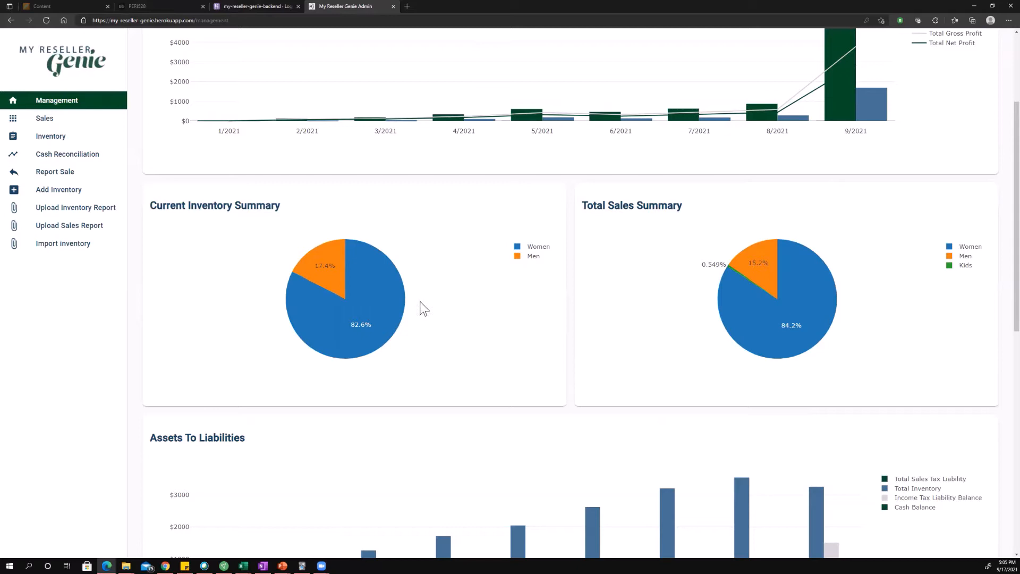
pyautogui.moveTo(434, 274)
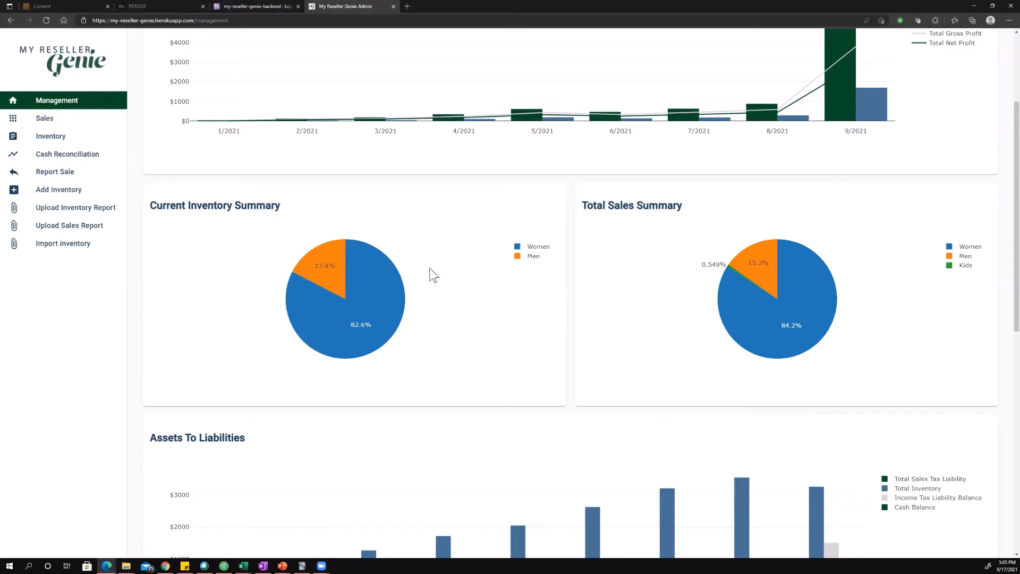
pyautogui.moveTo(452, 299)
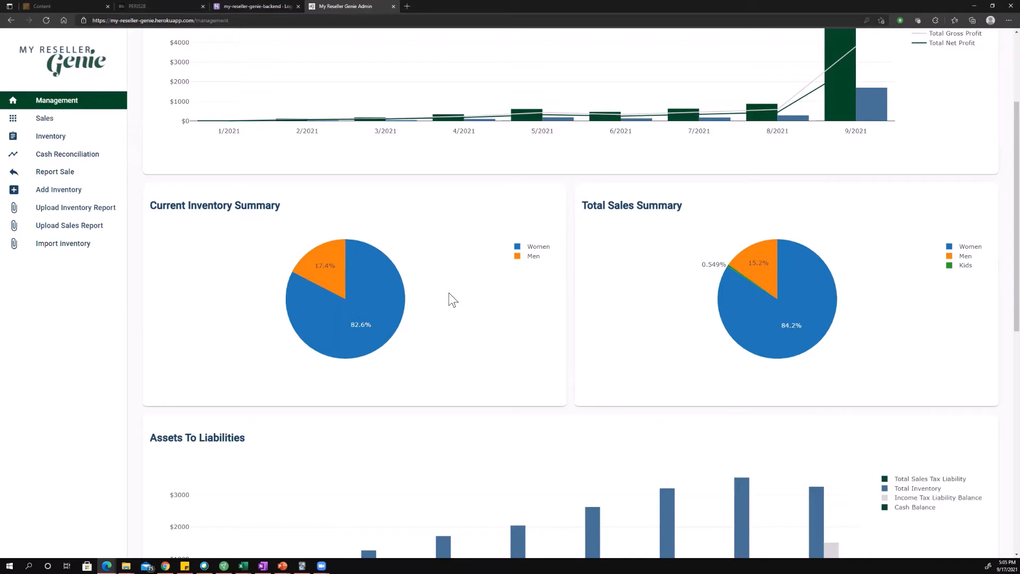
pyautogui.moveTo(387, 290)
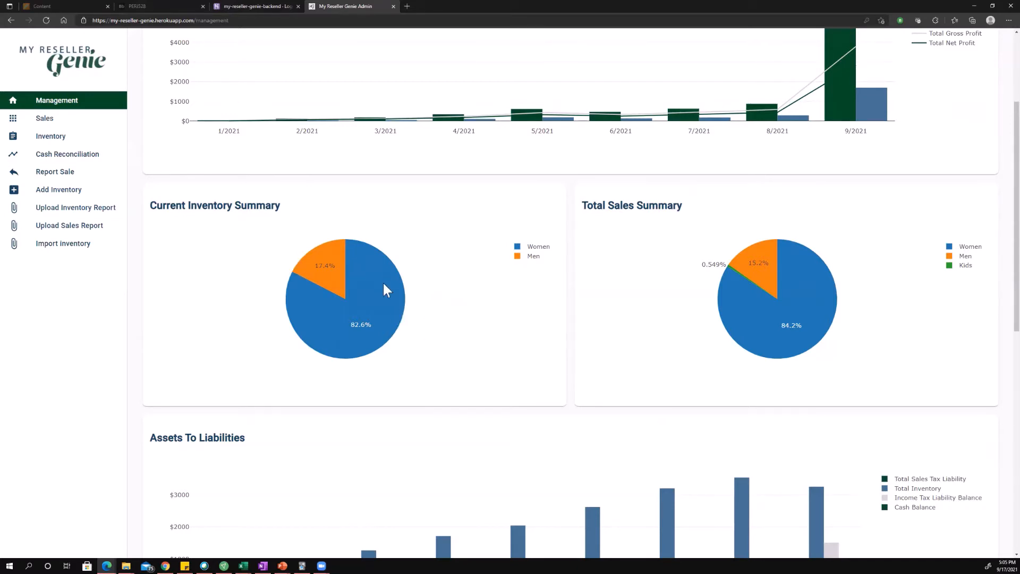
pyautogui.moveTo(397, 331)
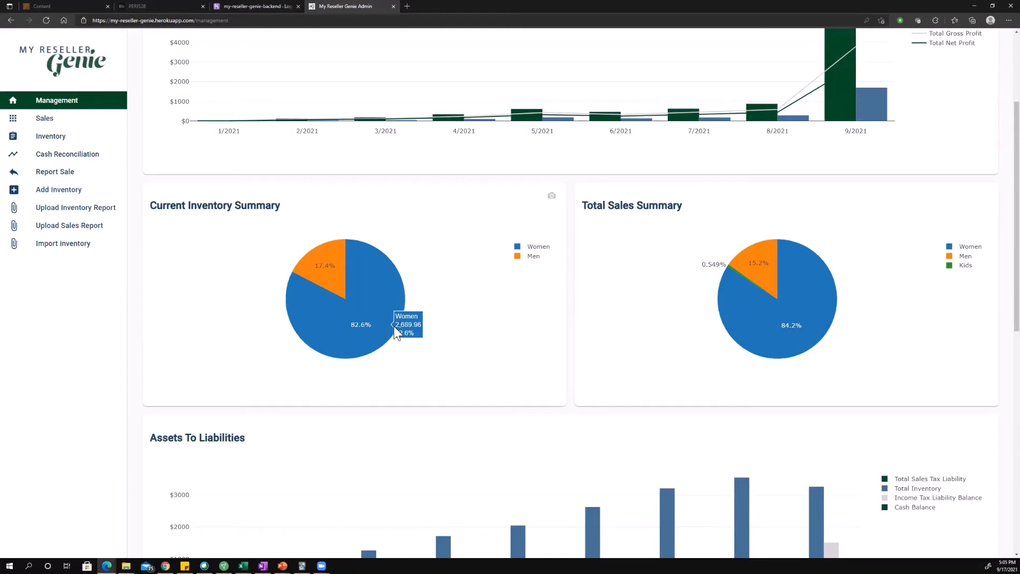
pyautogui.moveTo(373, 315)
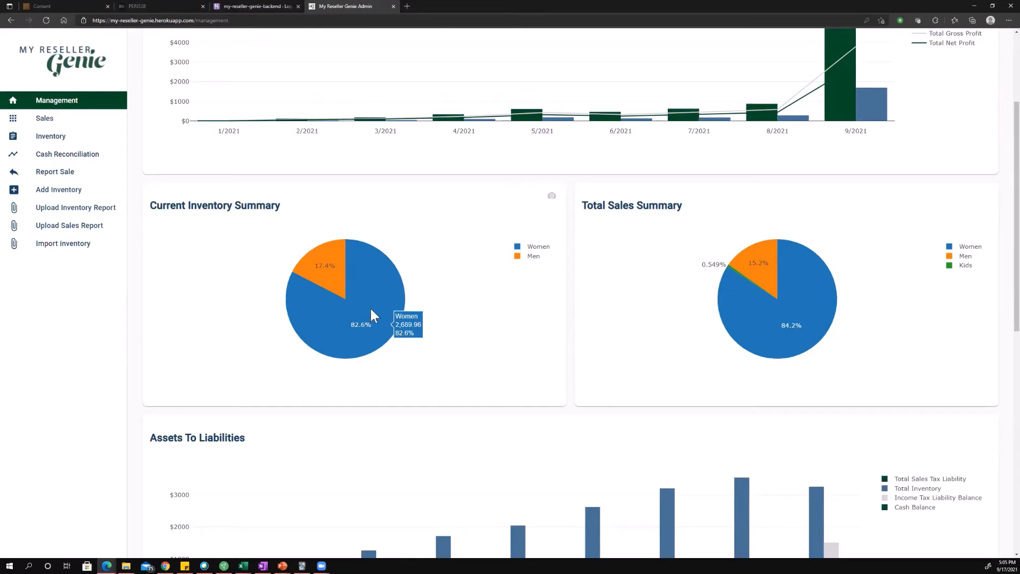
pyautogui.moveTo(332, 280)
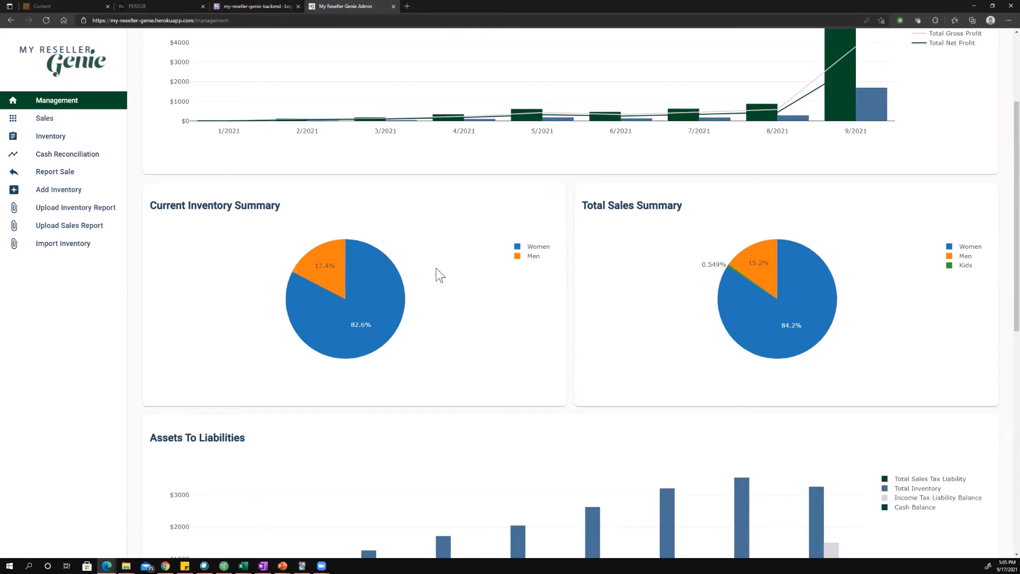
pyautogui.scroll(-3)
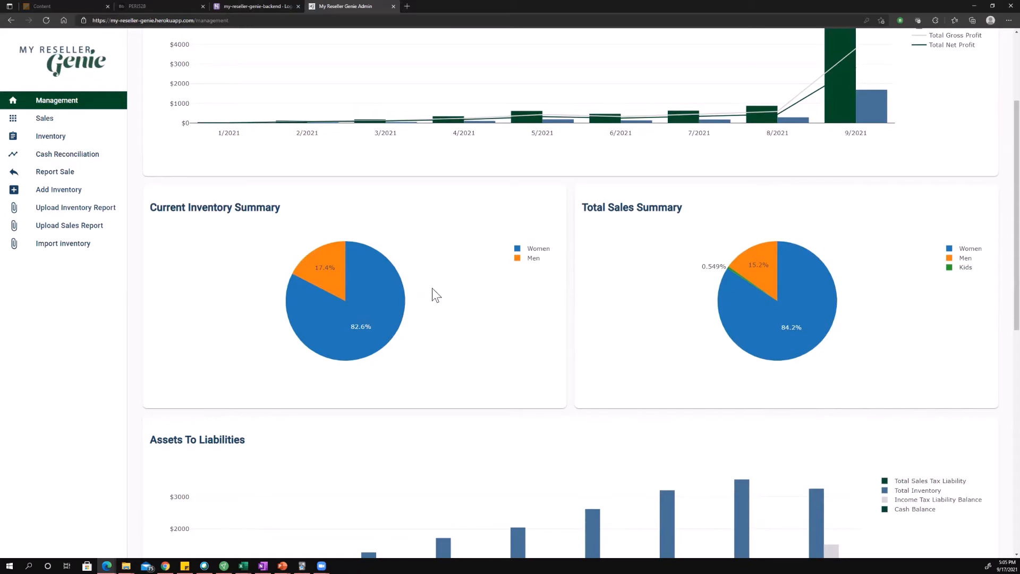
pyautogui.moveTo(573, 338)
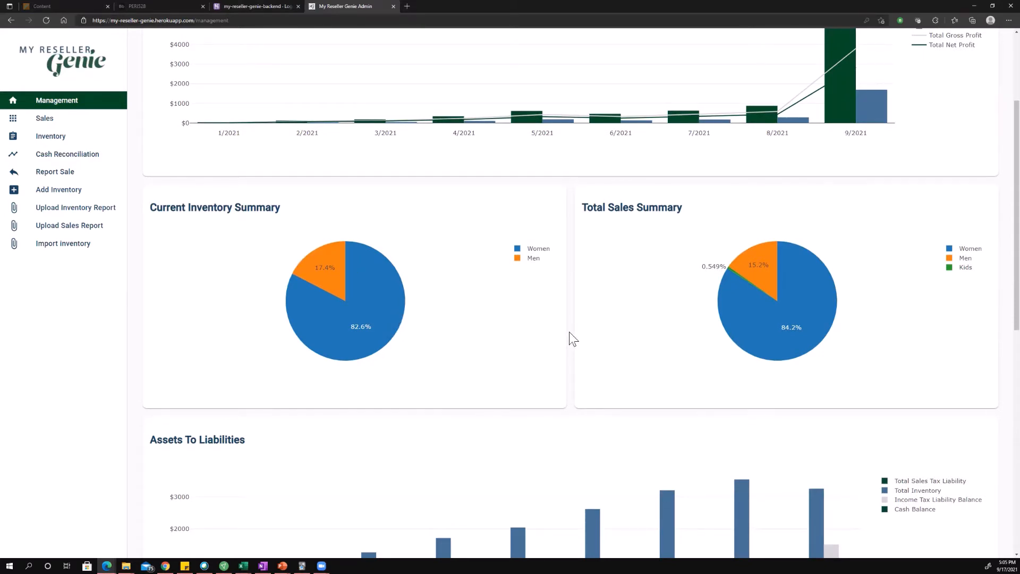
pyautogui.scroll(-3)
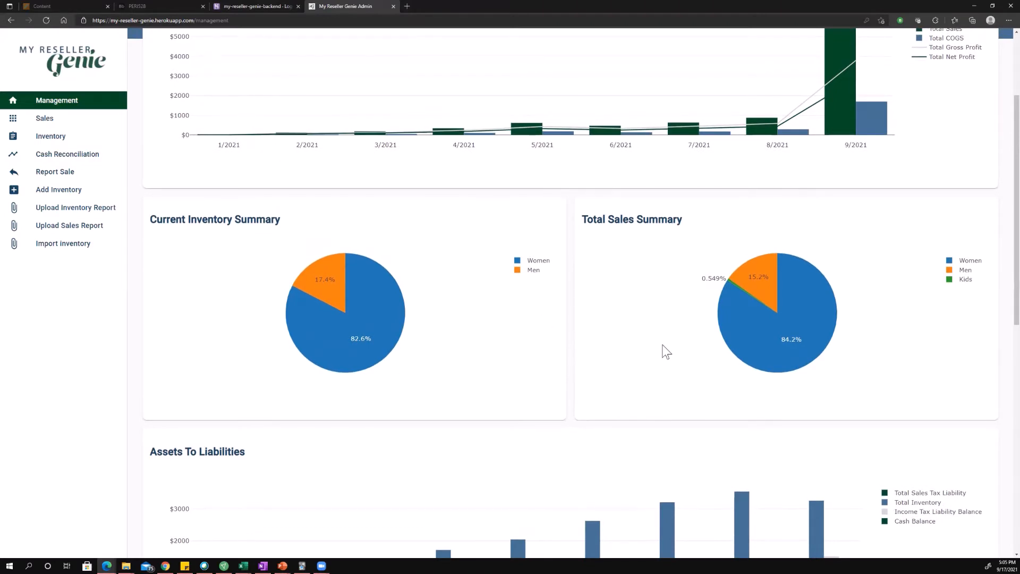
pyautogui.moveTo(892, 381)
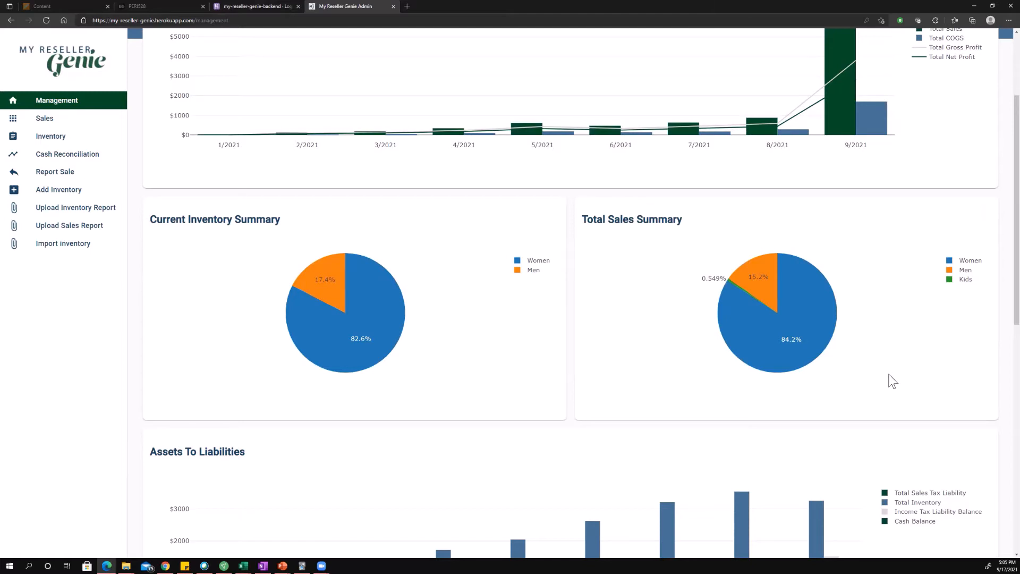
pyautogui.moveTo(837, 287)
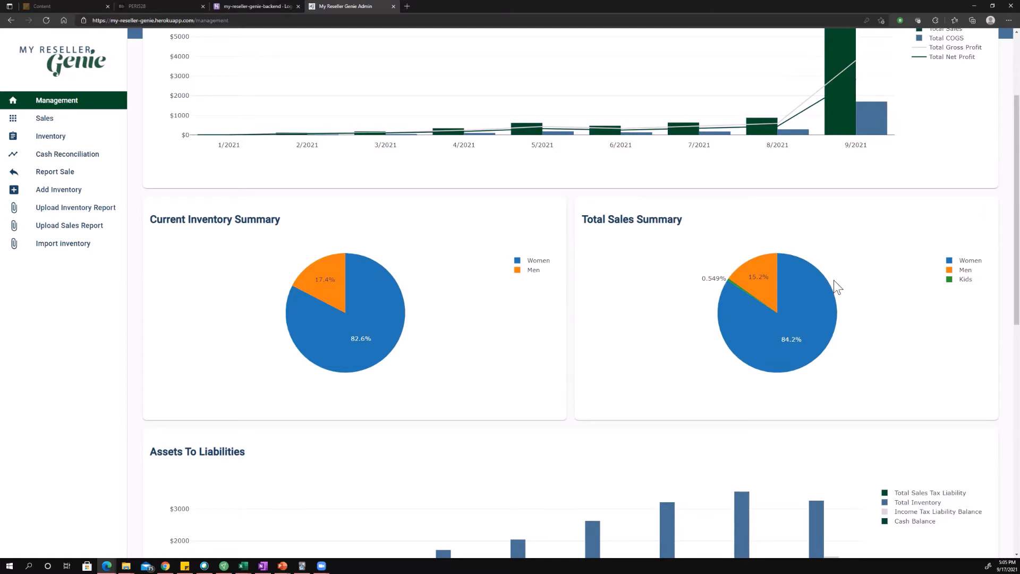
pyautogui.moveTo(806, 307)
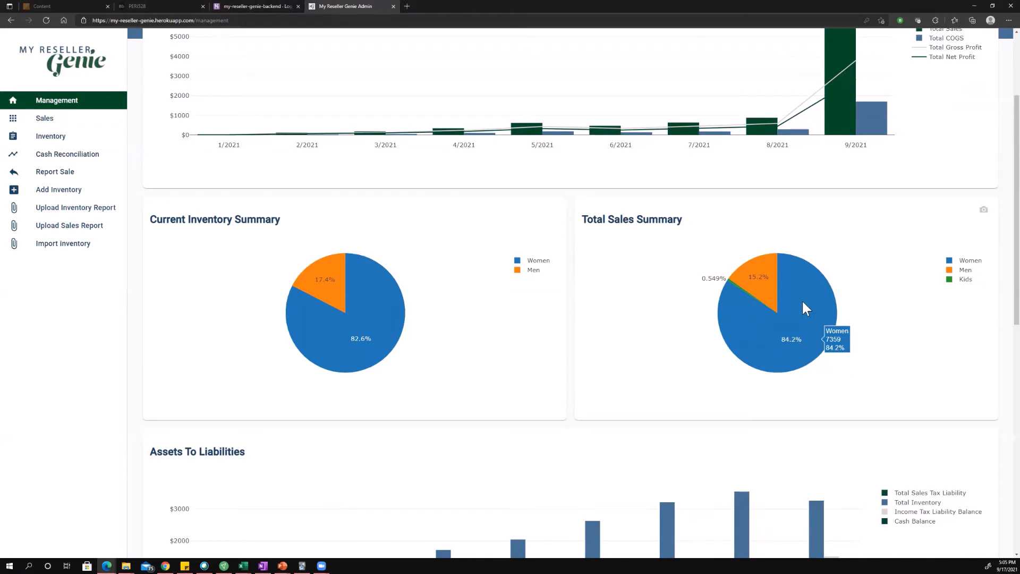
pyautogui.moveTo(751, 272)
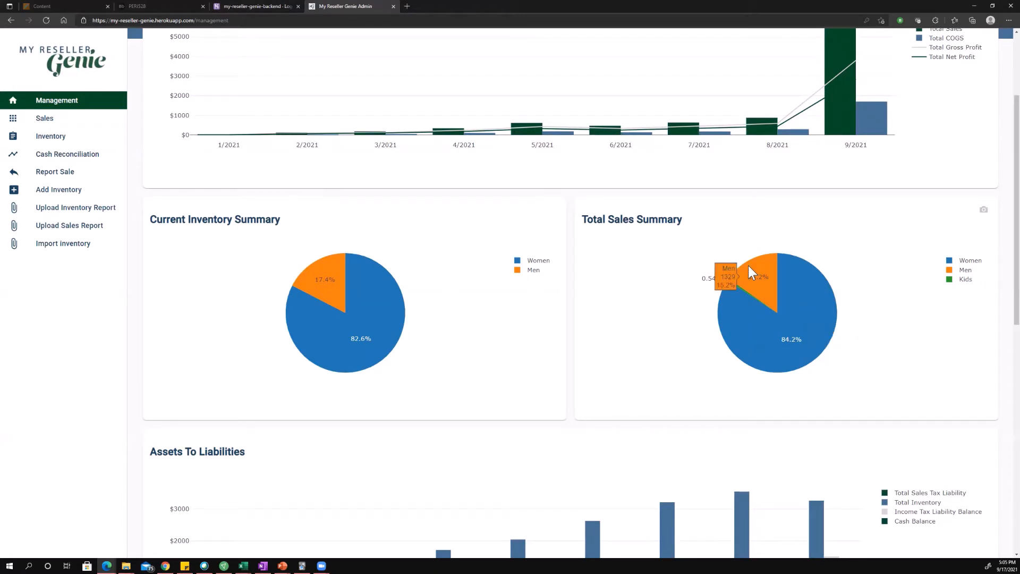
pyautogui.moveTo(736, 291)
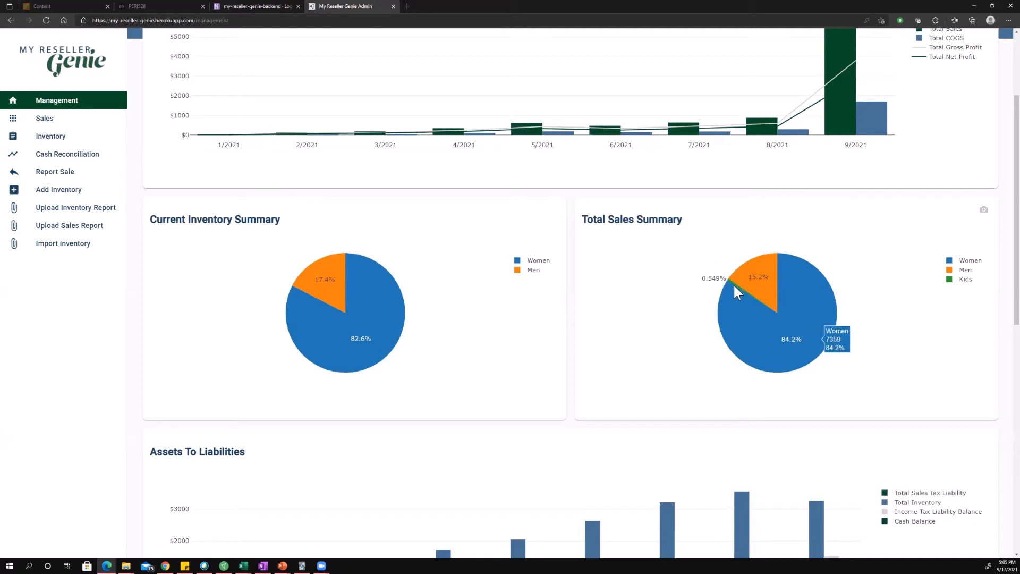
pyautogui.moveTo(872, 336)
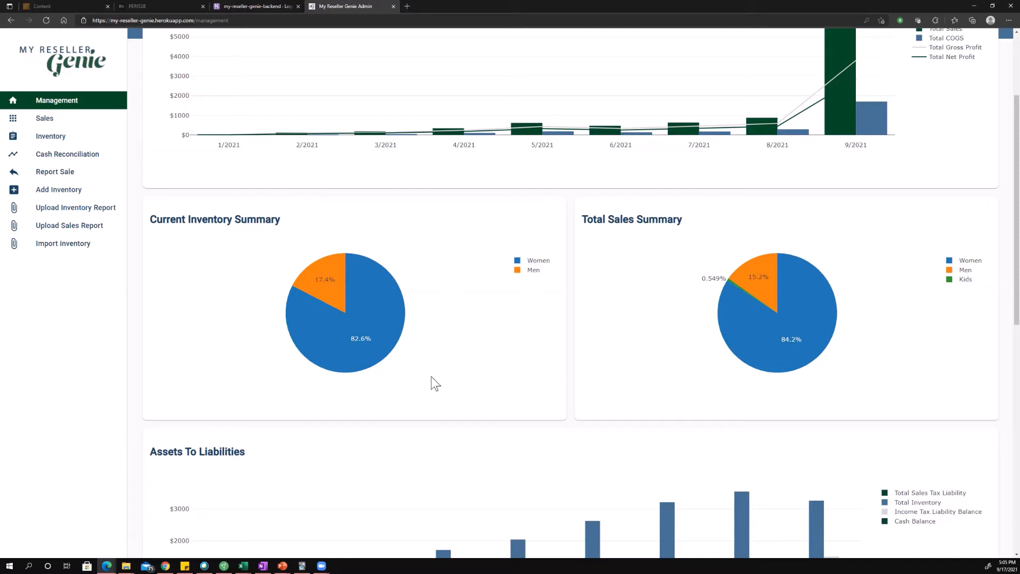
pyautogui.moveTo(738, 353)
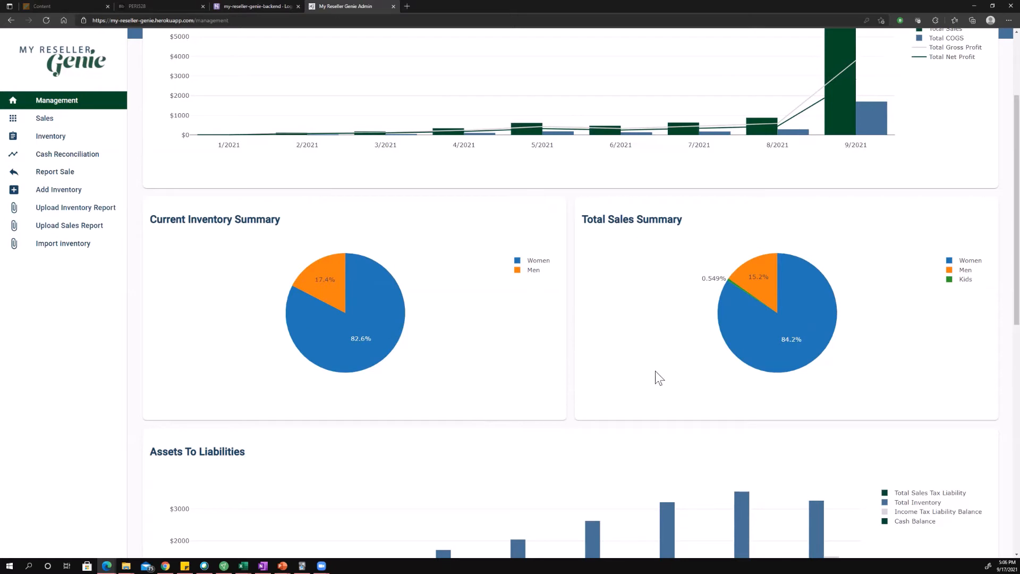
pyautogui.scroll(-3)
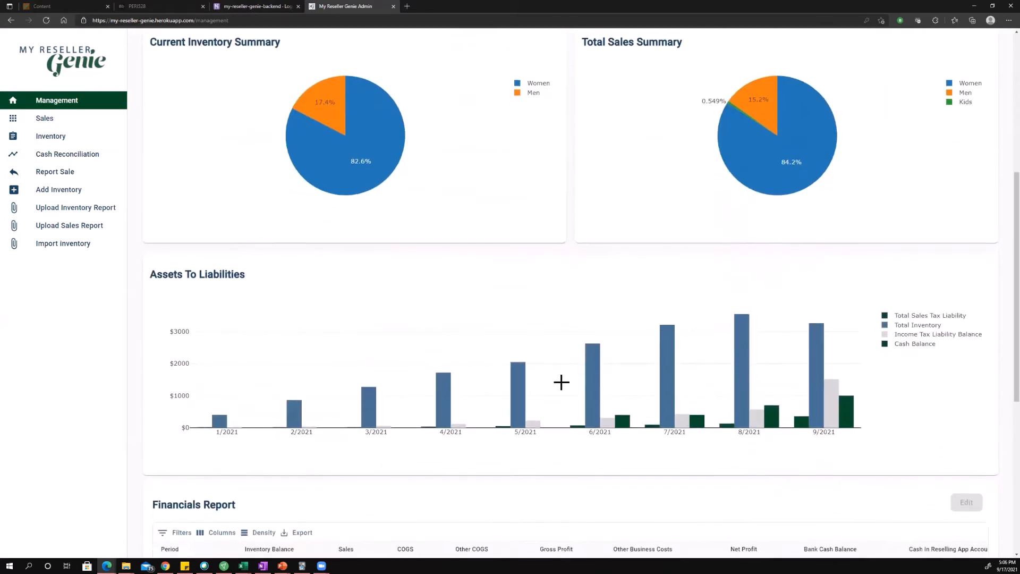
pyautogui.scroll(-3)
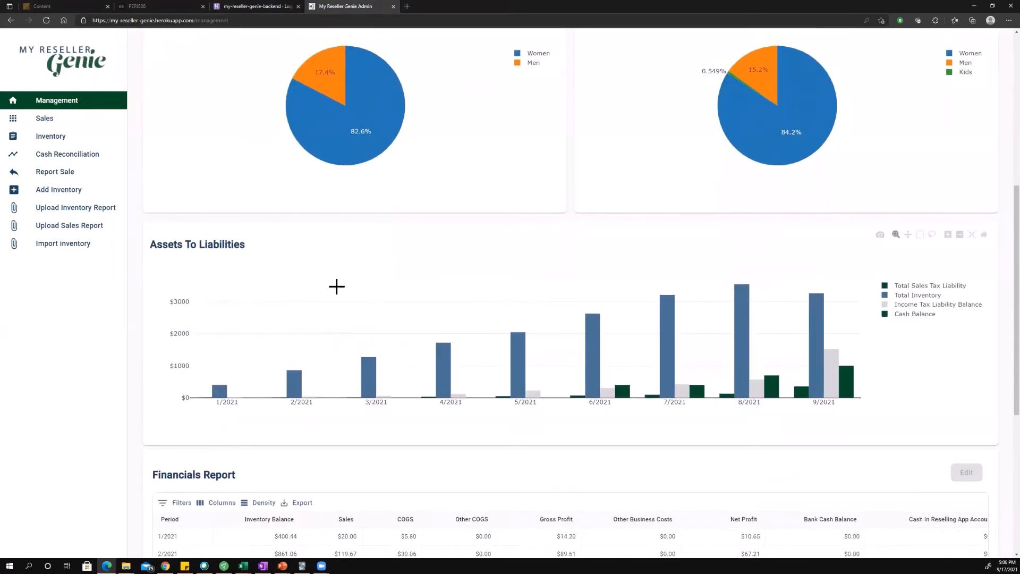
pyautogui.scroll(-3)
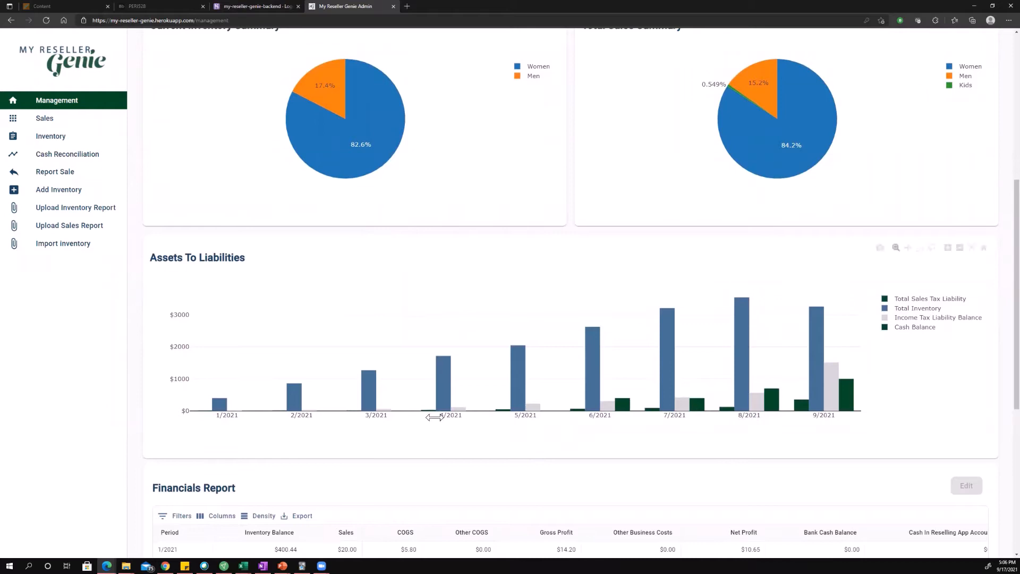
pyautogui.moveTo(435, 473)
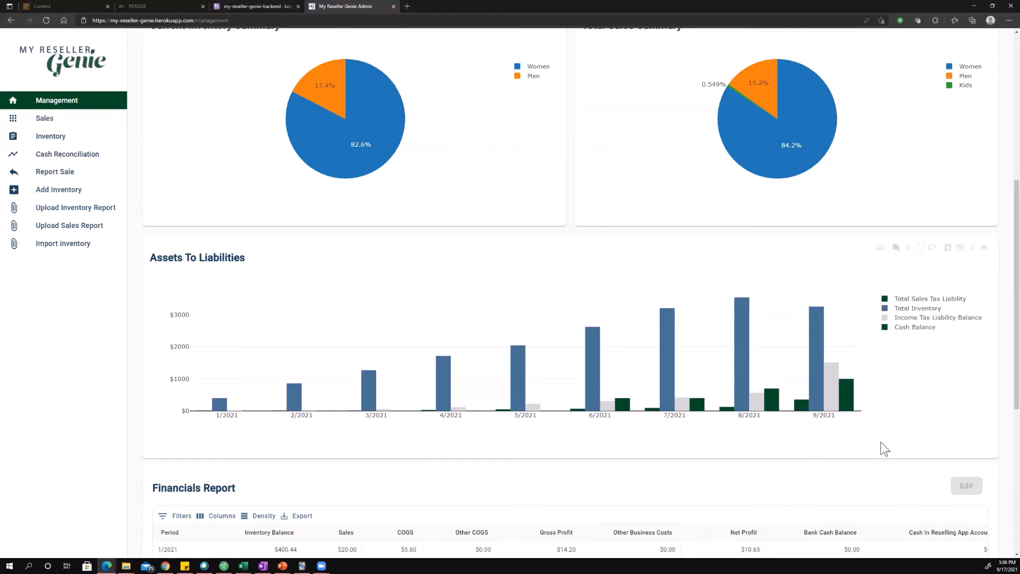
pyautogui.moveTo(923, 363)
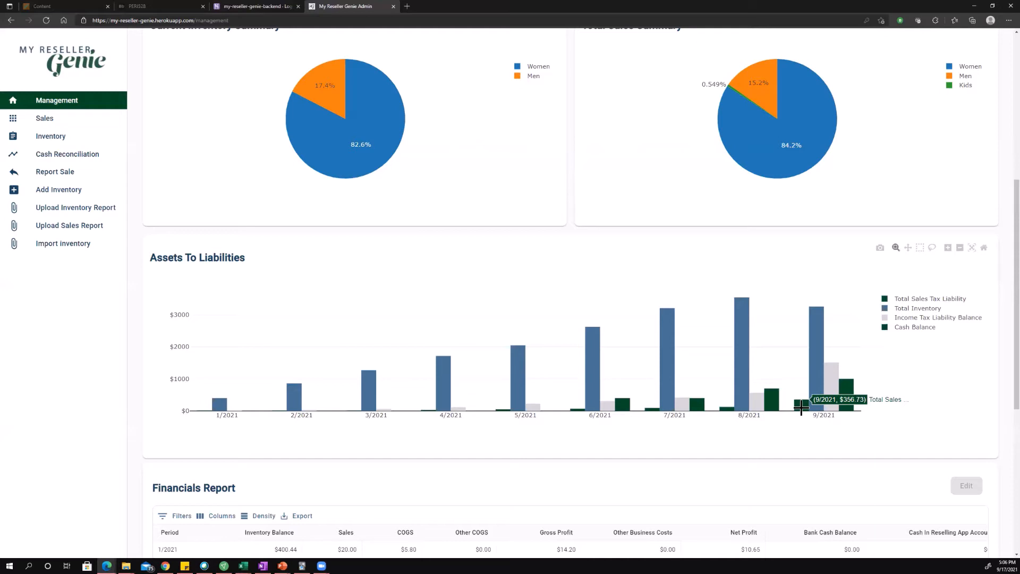
pyautogui.moveTo(820, 340)
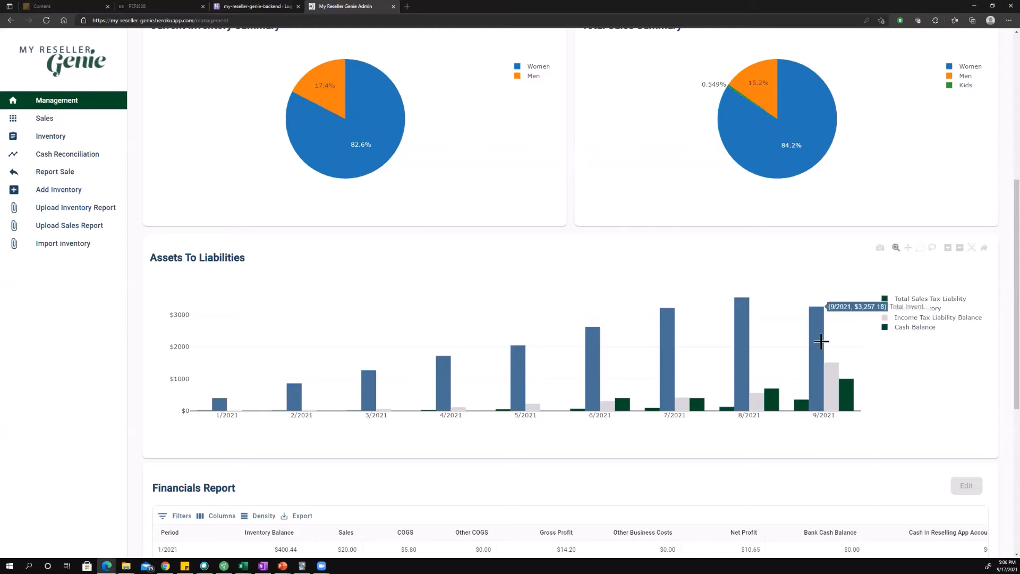
pyautogui.moveTo(810, 388)
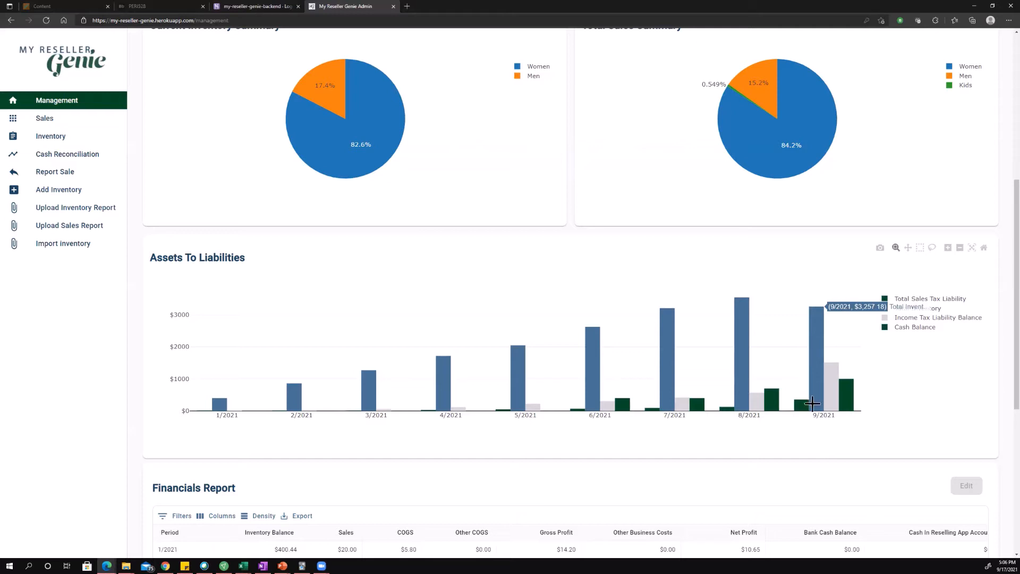
pyautogui.moveTo(837, 390)
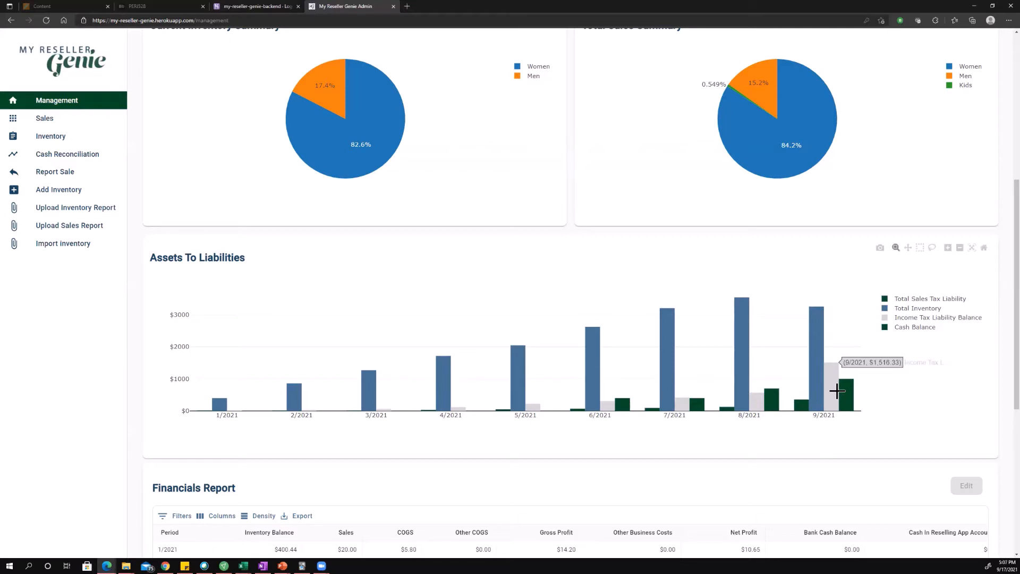
pyautogui.moveTo(848, 395)
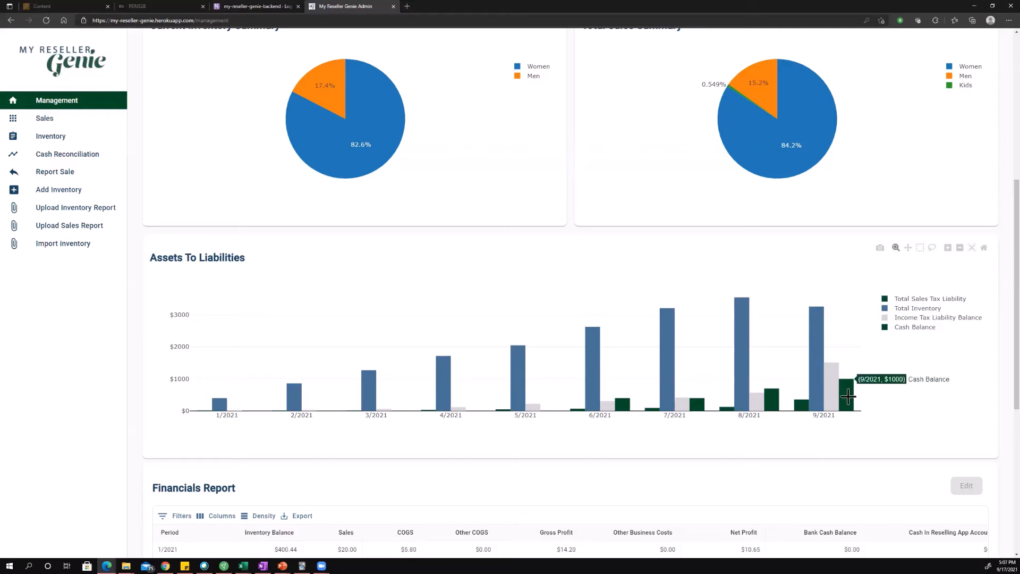
pyautogui.moveTo(859, 428)
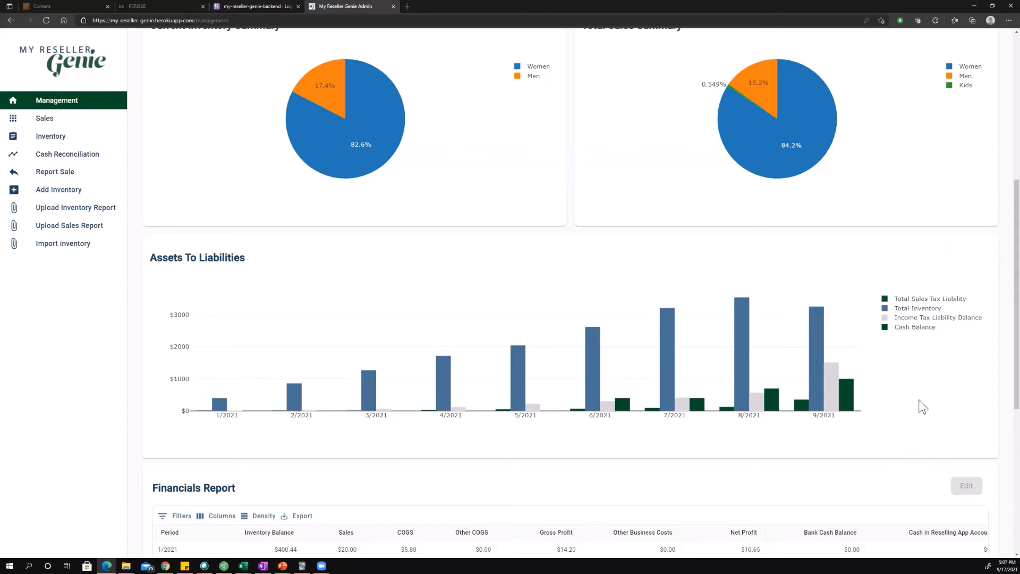
pyautogui.moveTo(848, 393)
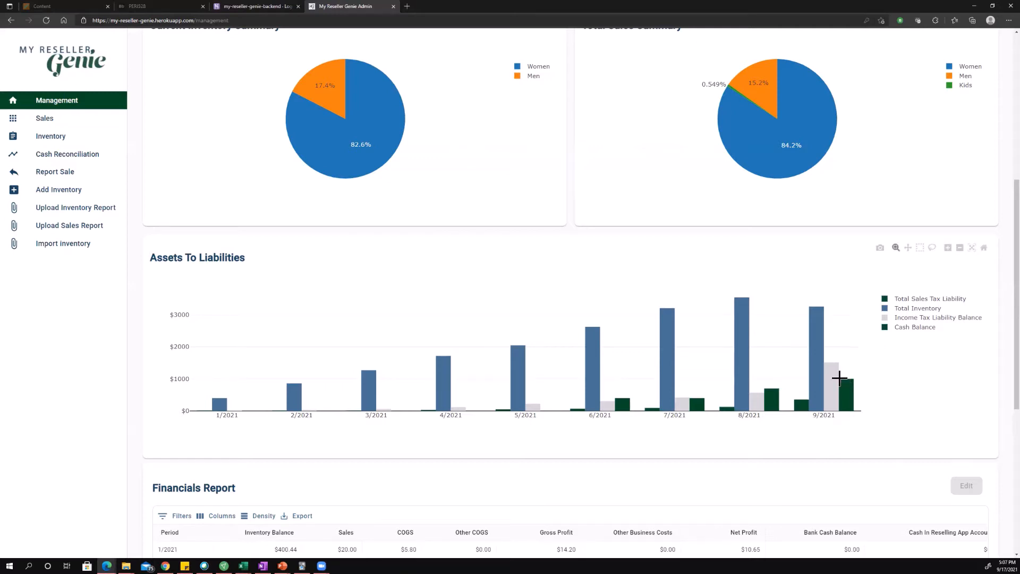
pyautogui.moveTo(799, 406)
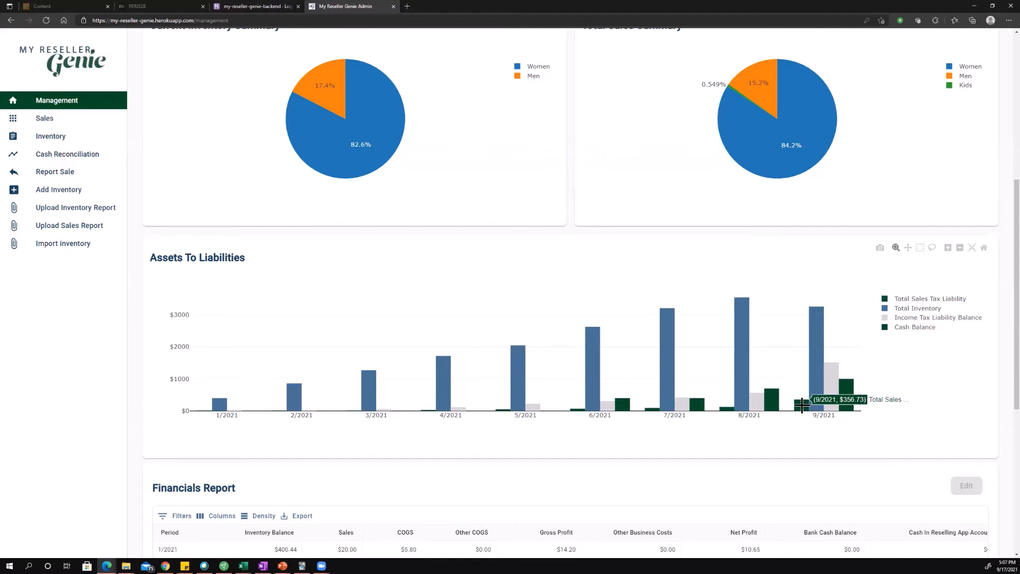
pyautogui.moveTo(855, 444)
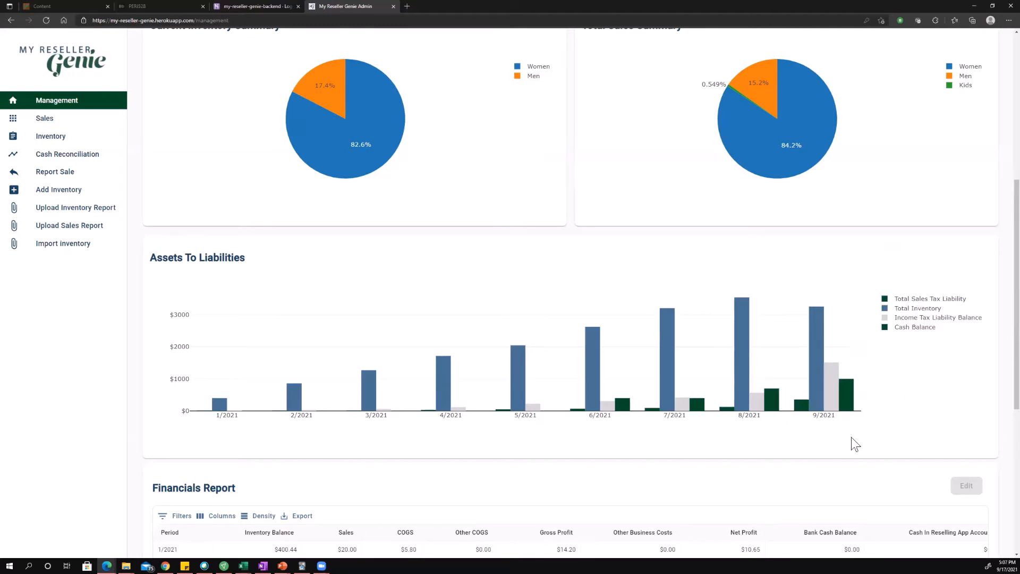
pyautogui.moveTo(855, 369)
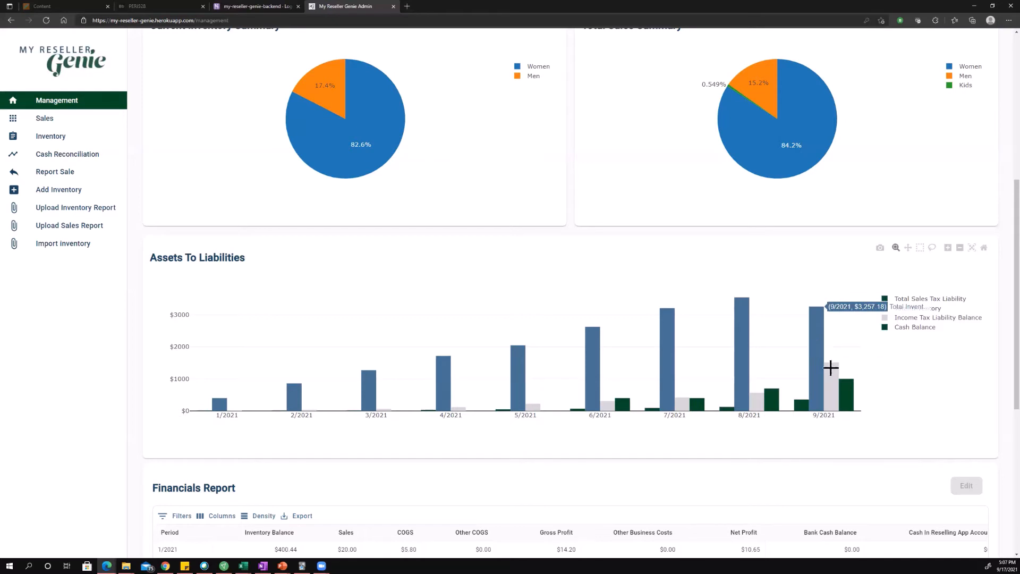
pyautogui.moveTo(819, 341)
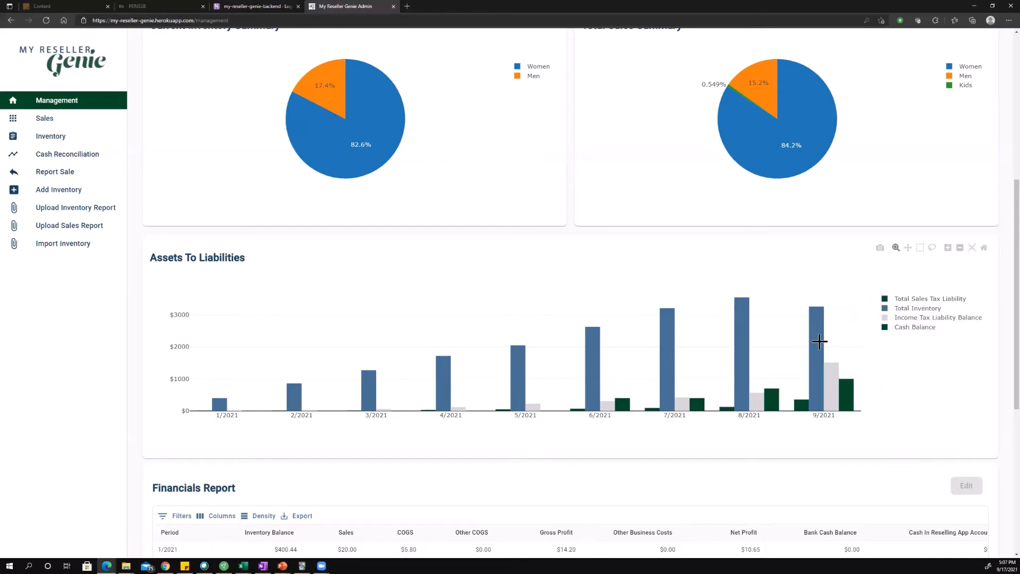
pyautogui.moveTo(813, 335)
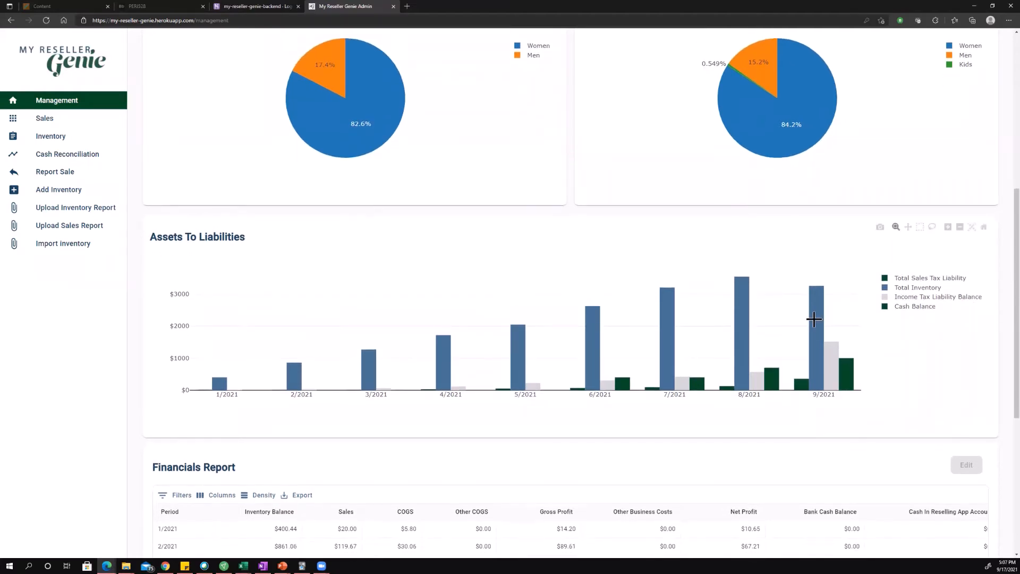
pyautogui.moveTo(890, 363)
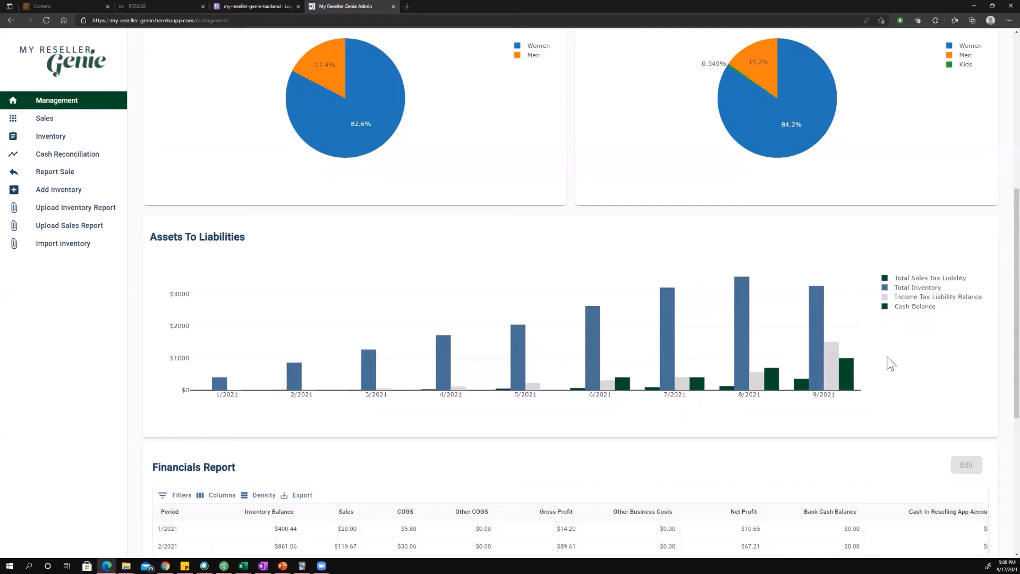
pyautogui.moveTo(712, 460)
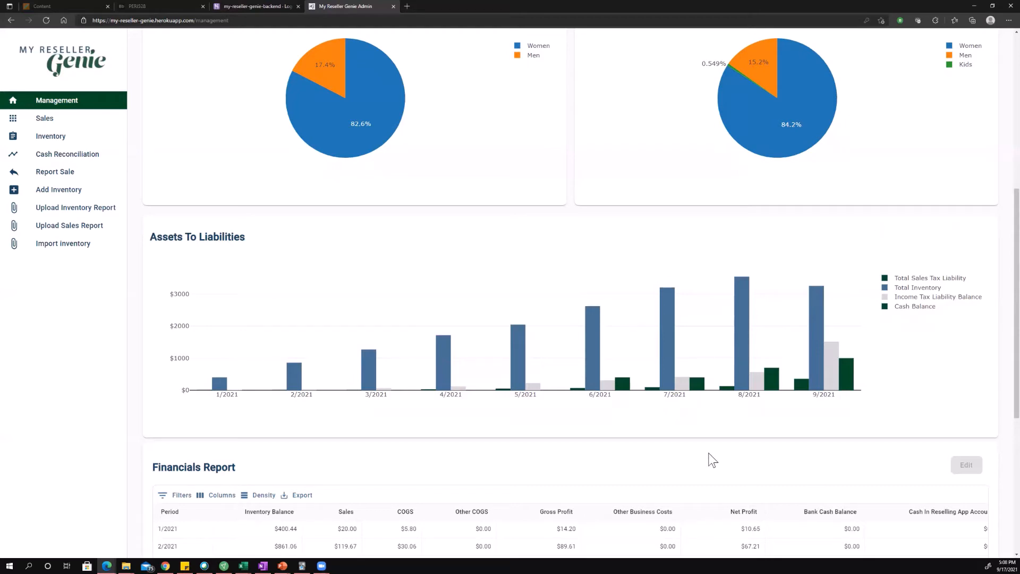
pyautogui.moveTo(678, 467)
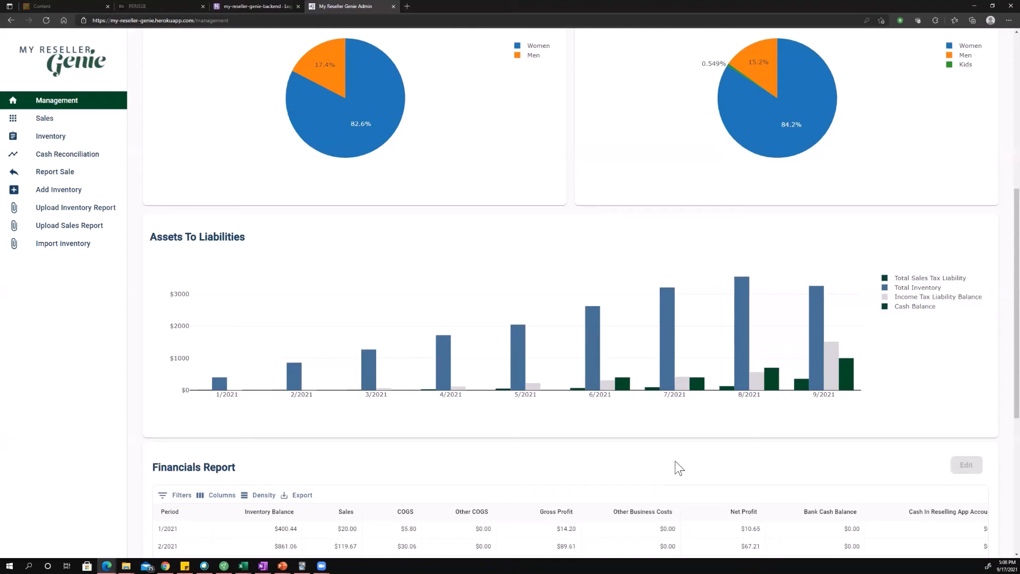
pyautogui.scroll(-3)
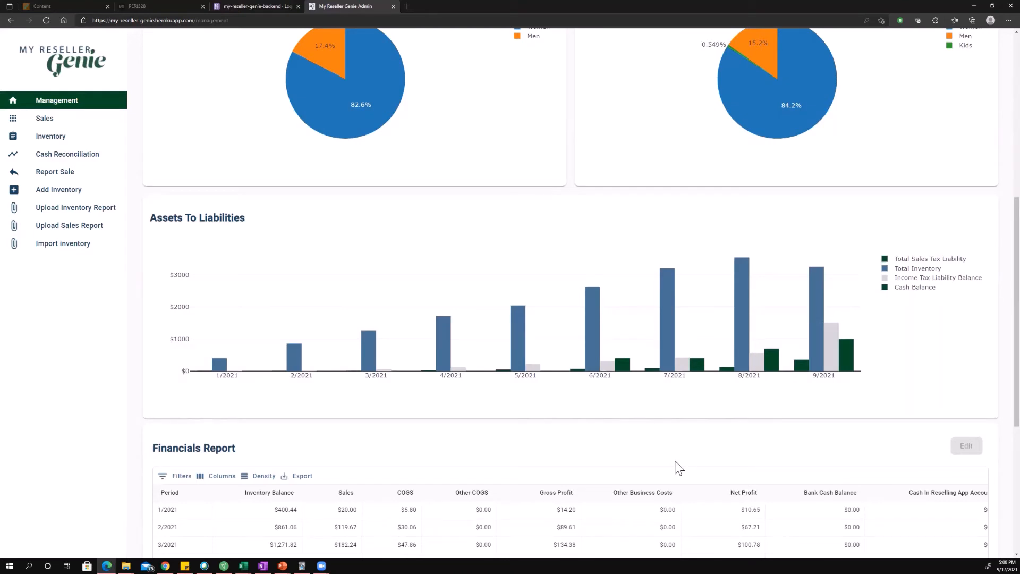
pyautogui.scroll(-3)
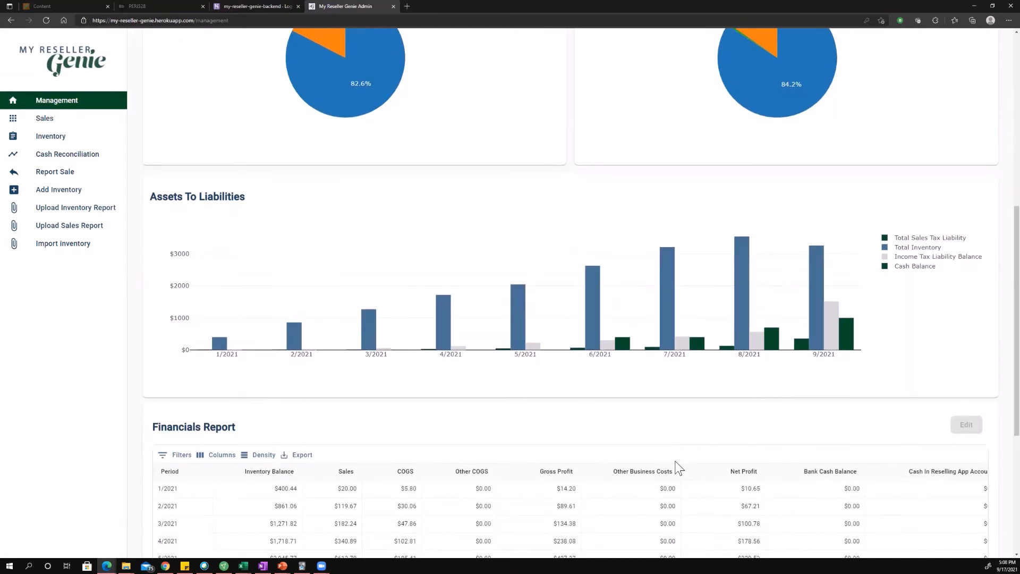
pyautogui.scroll(-3)
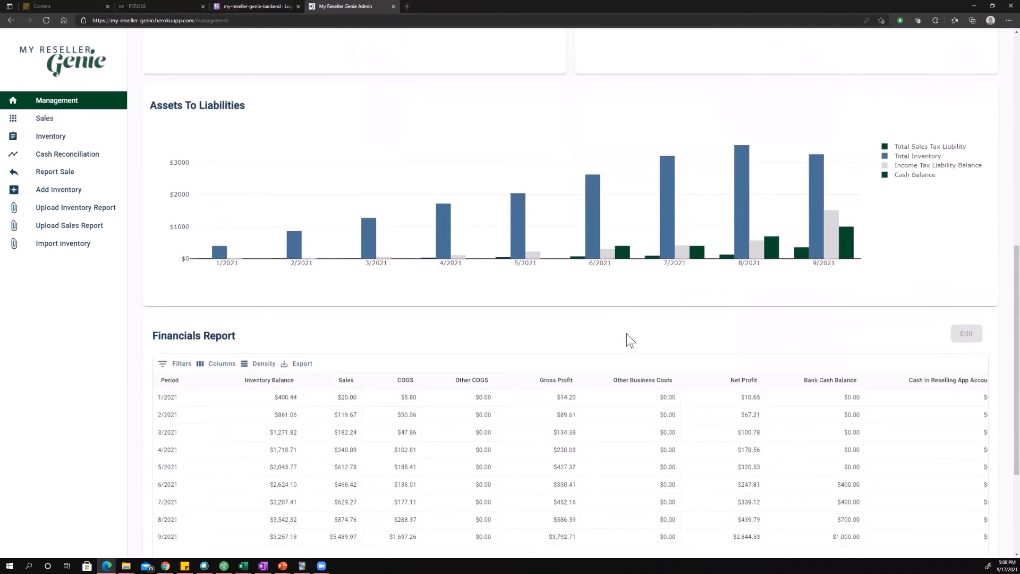
pyautogui.scroll(-3)
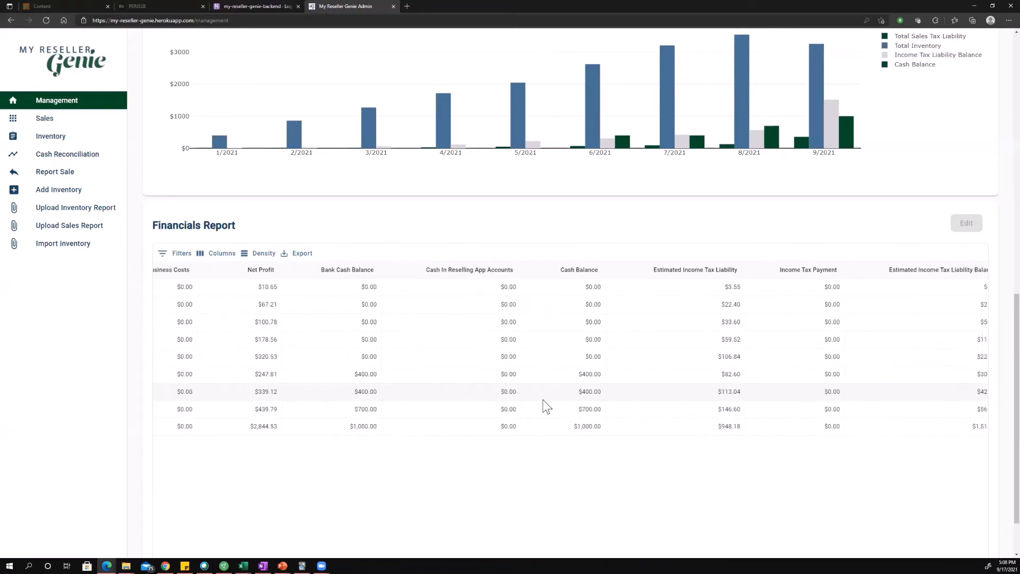
# Scroll across the table to the tax liability and cash columns, viewing all nine rows.
pyautogui.hscroll(-3)
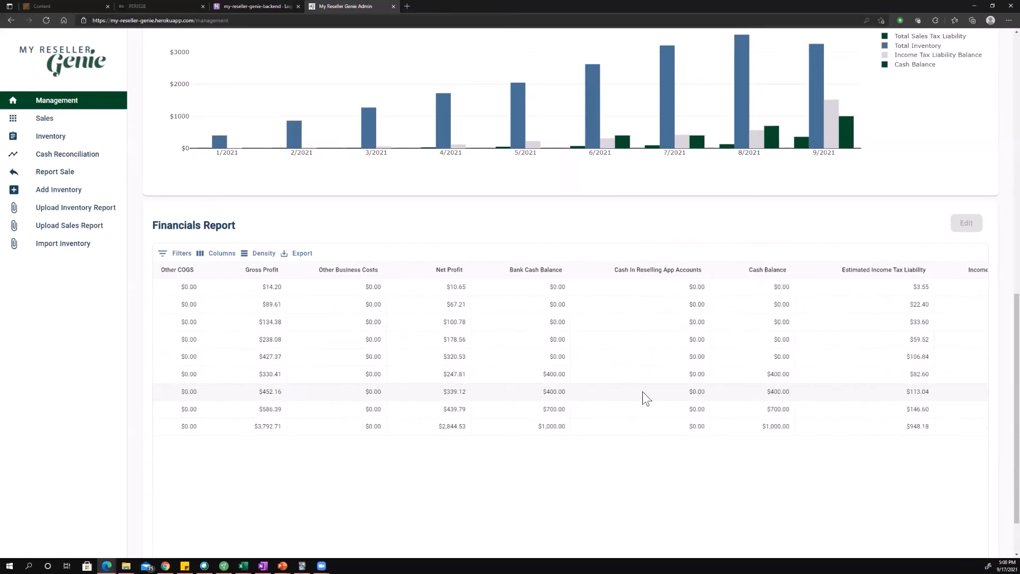
pyautogui.hscroll(3)
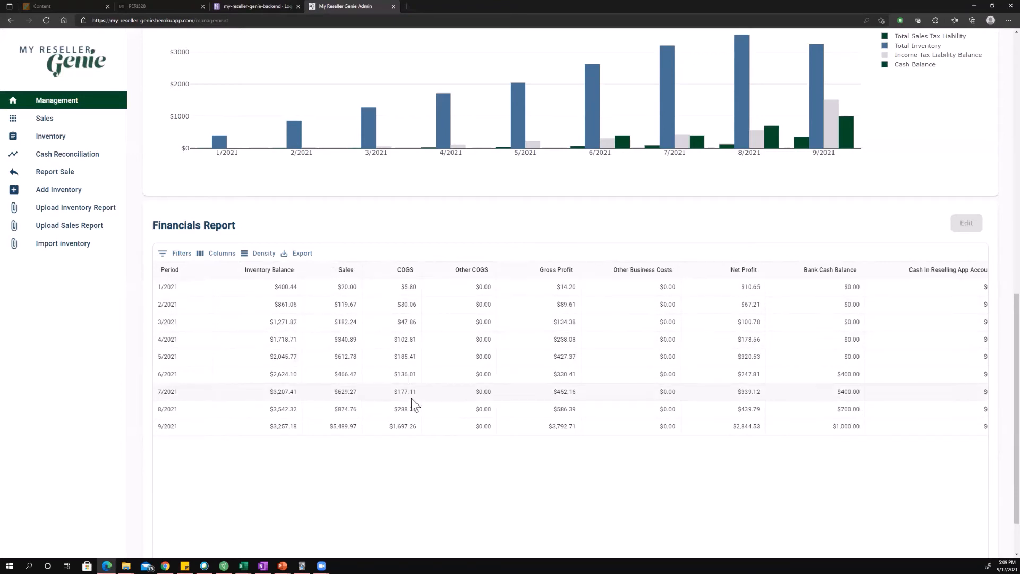
pyautogui.moveTo(528, 285)
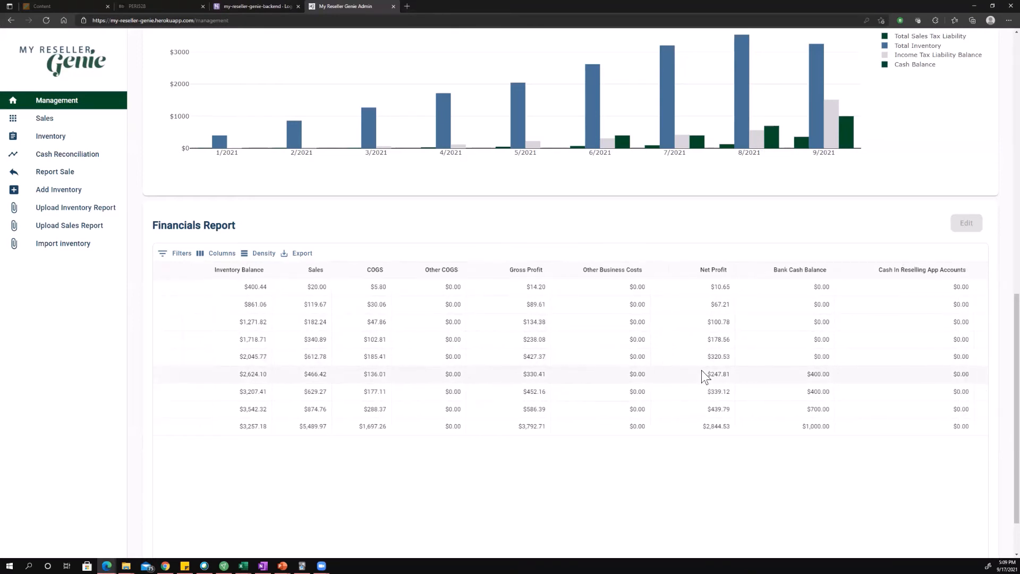
pyautogui.scroll(3)
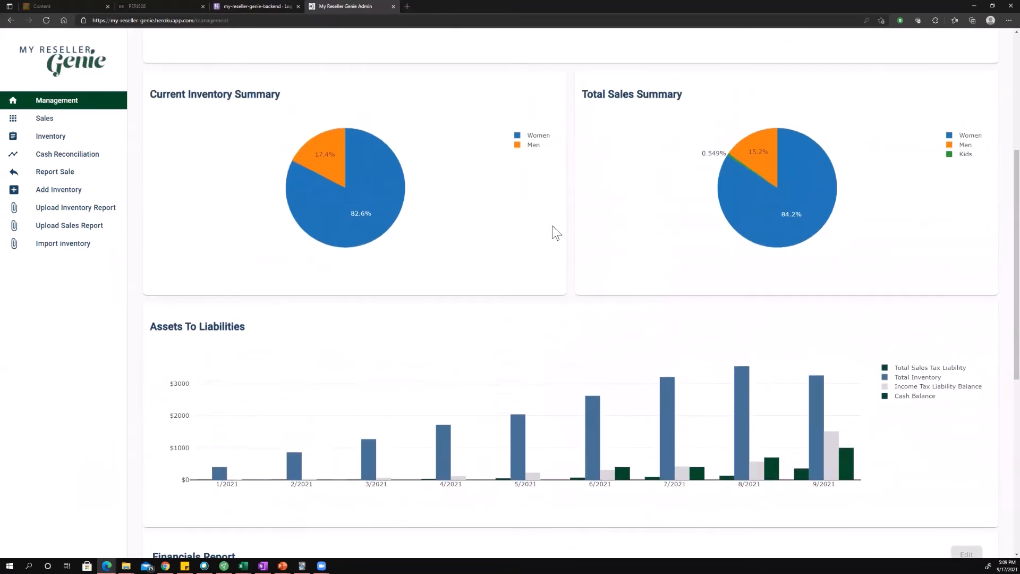
pyautogui.scroll(-3)
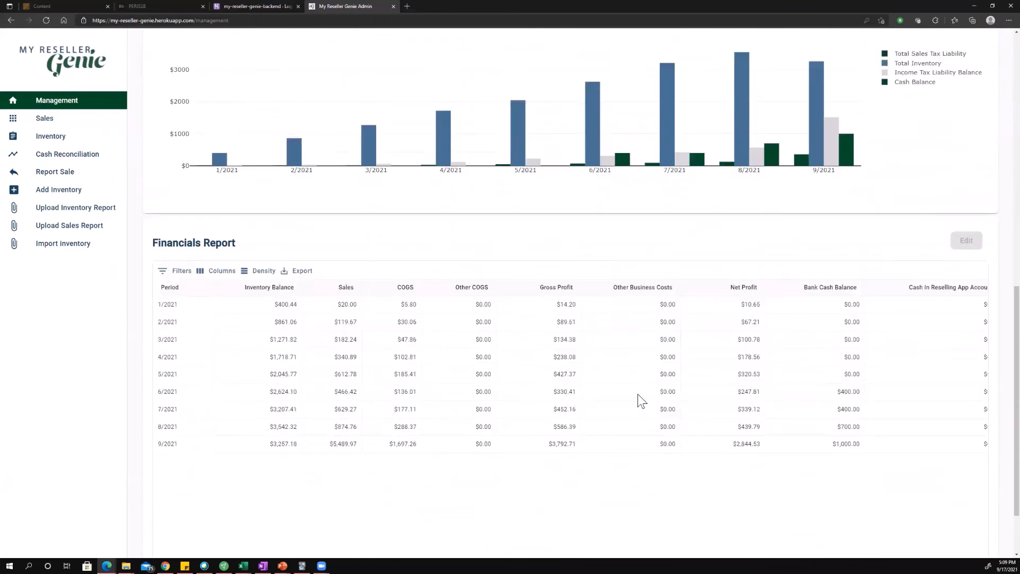
pyautogui.scroll(-3)
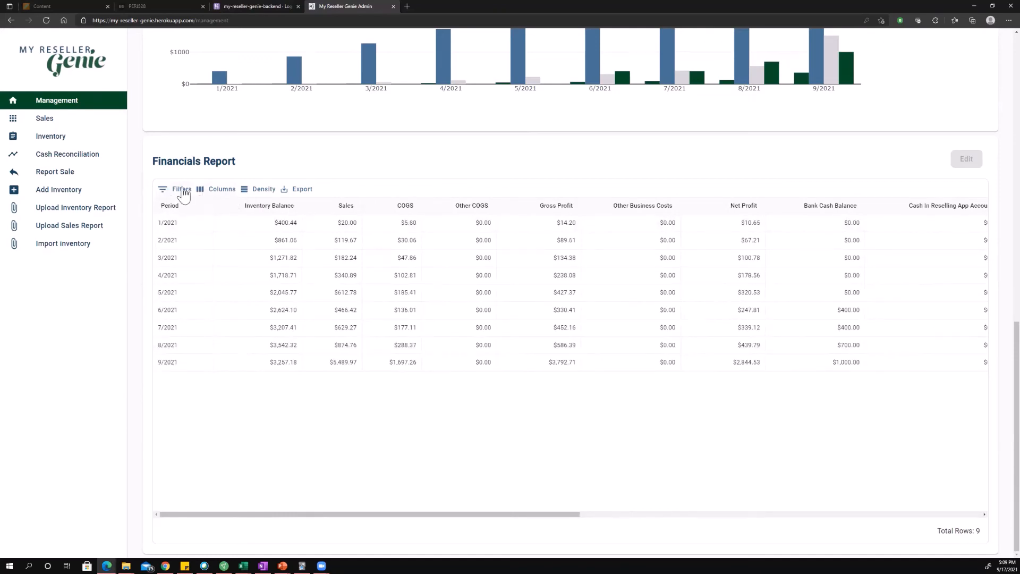
# Toggle off the COGS column in the report's Columns list, then close the list.
pyautogui.click(221, 189)
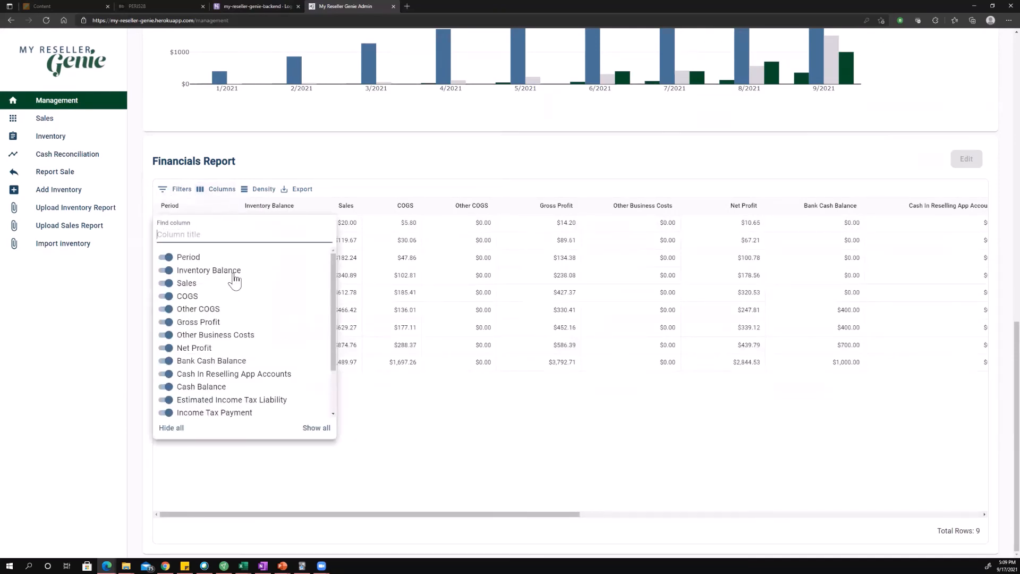
pyautogui.moveTo(238, 311)
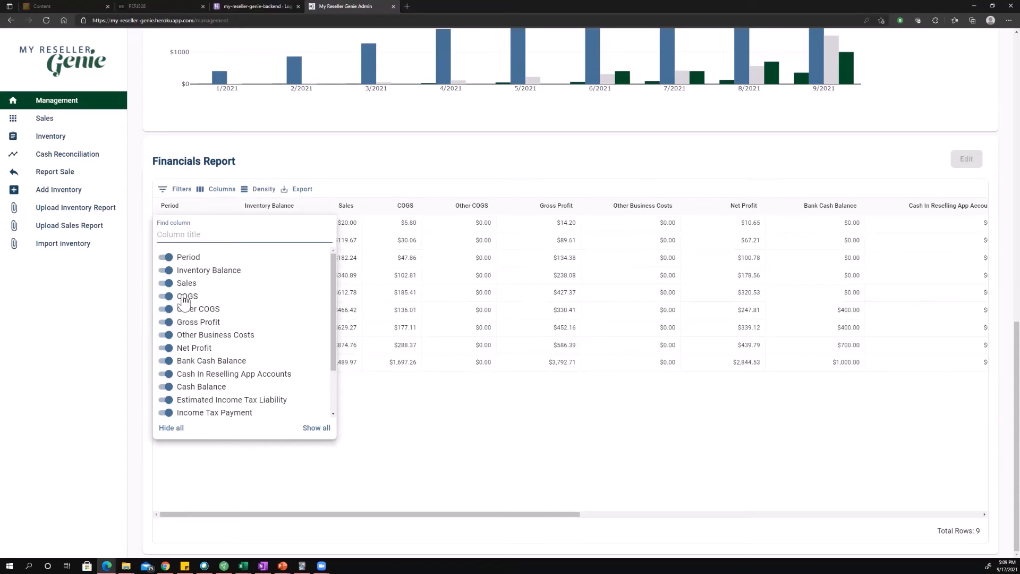
pyautogui.click(166, 296)
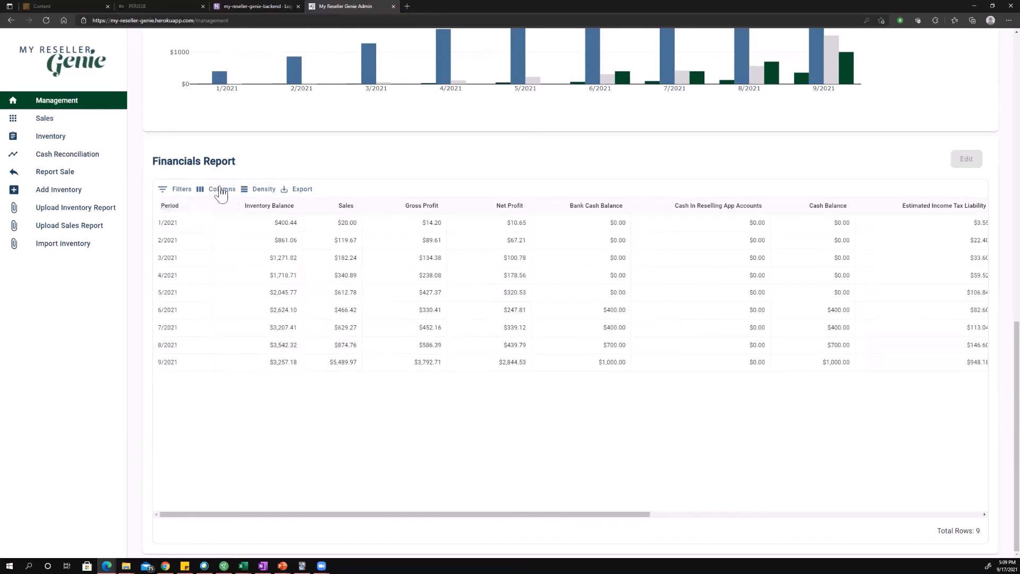
pyautogui.click(221, 189)
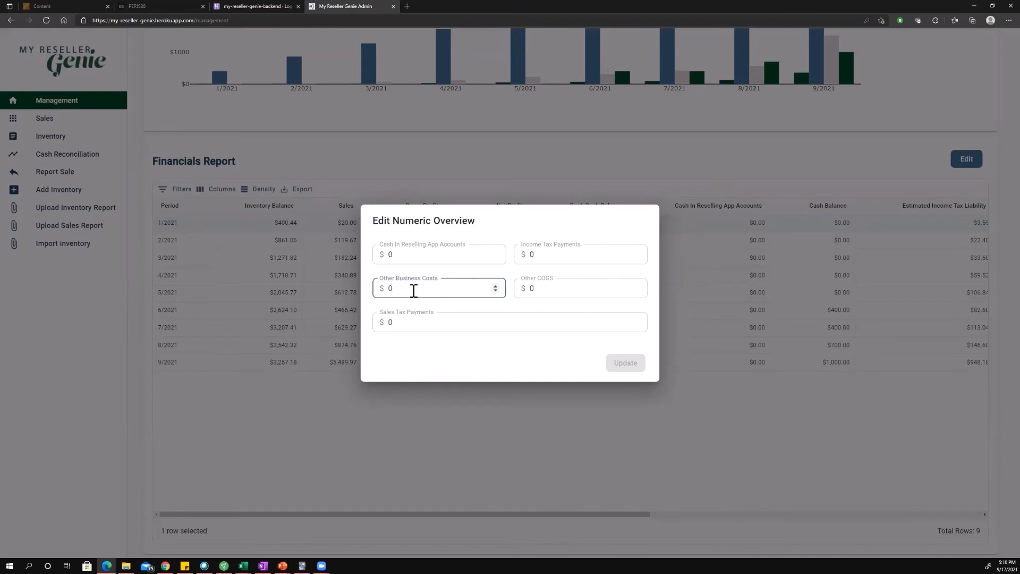
pyautogui.click(579, 288)
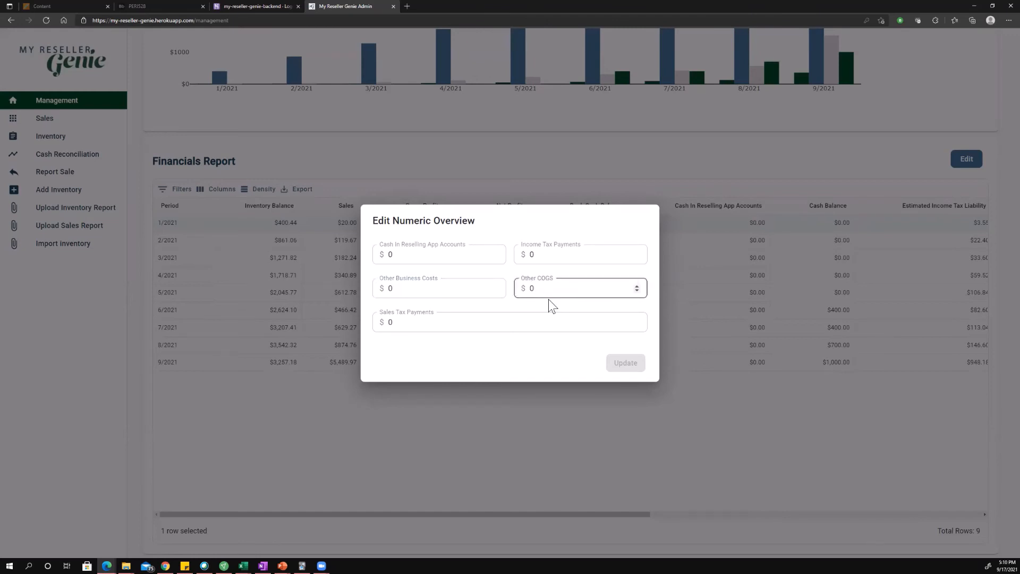
pyautogui.click(579, 287)
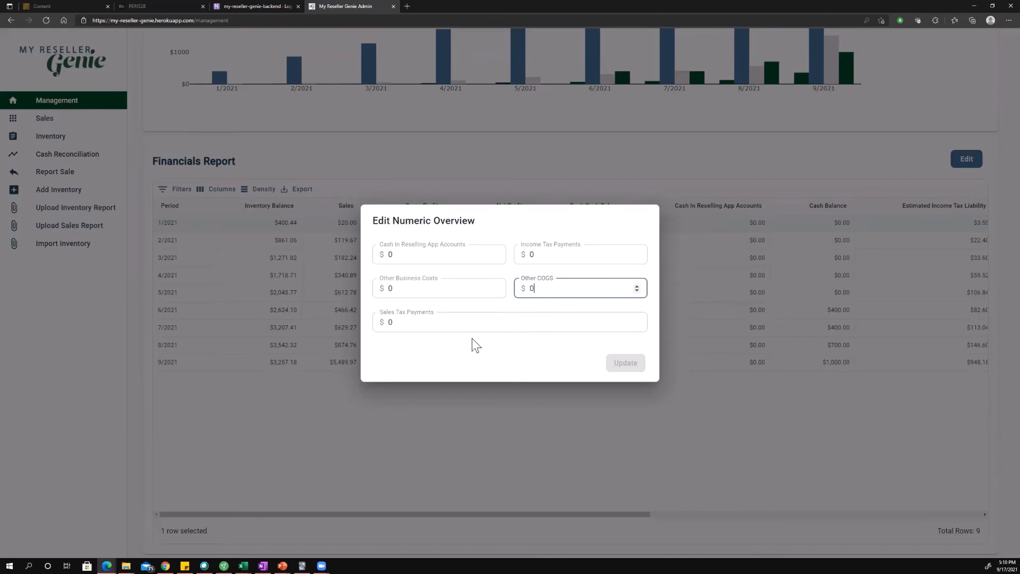
pyautogui.moveTo(505, 369)
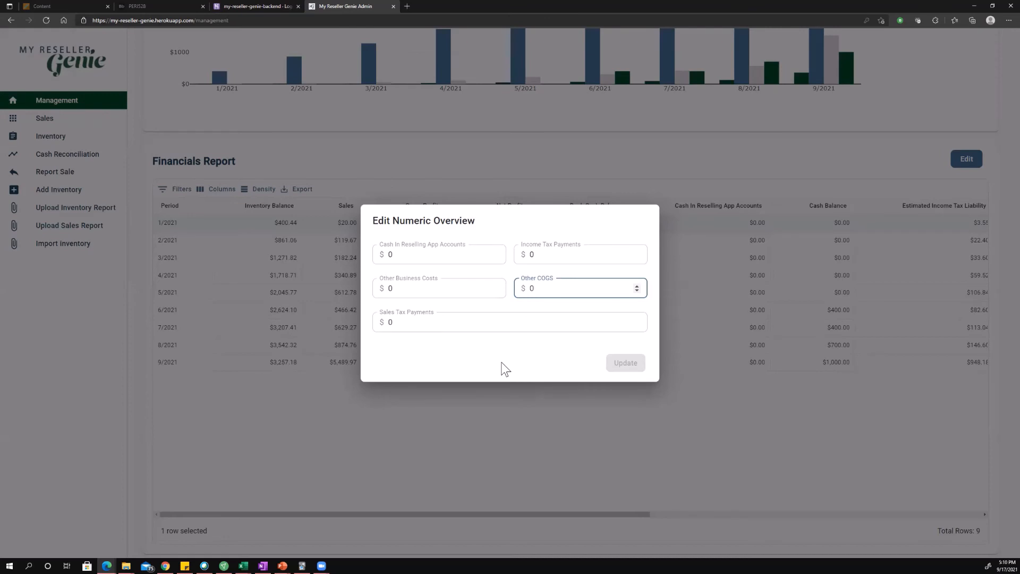
pyautogui.click(580, 287)
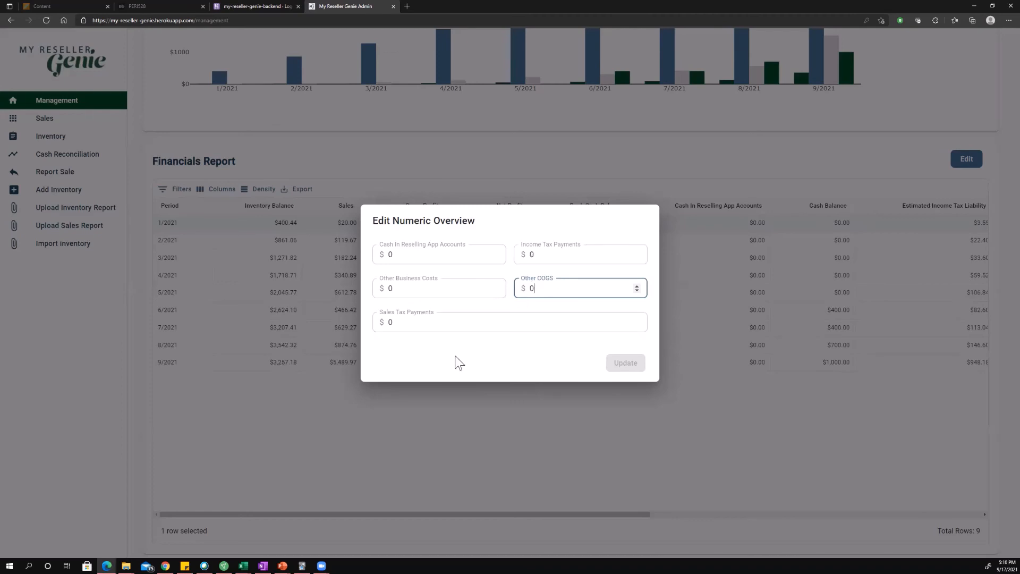
pyautogui.moveTo(531, 389)
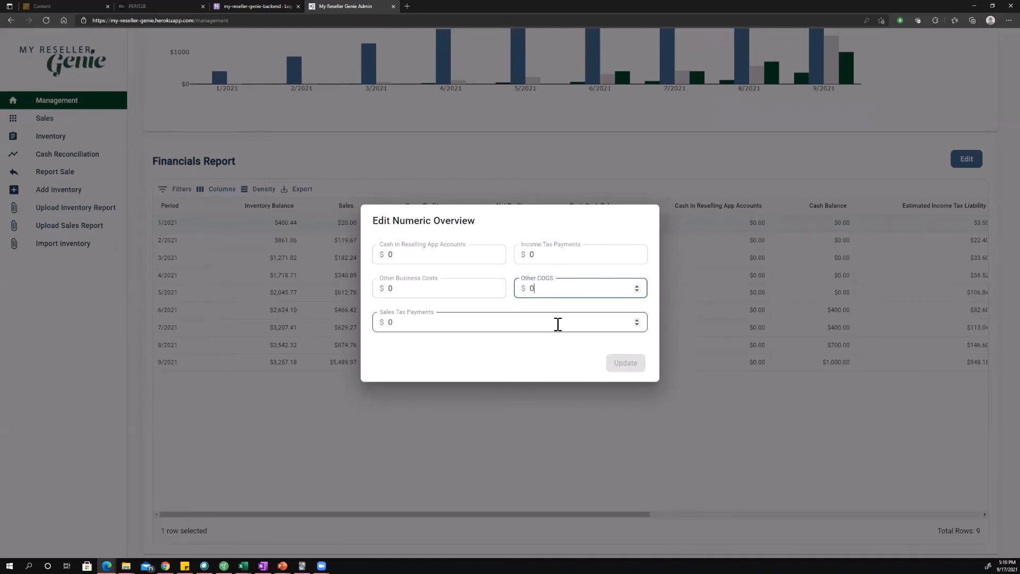
pyautogui.click(439, 254)
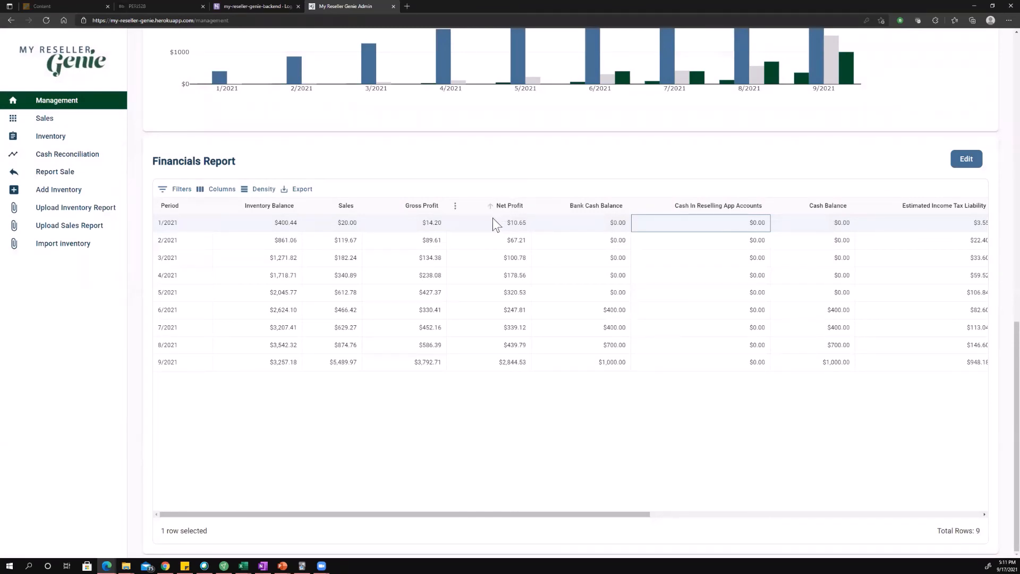
# Scroll back to the Profitability chart and sales and inventory pies at the dashboard top.
pyautogui.click(965, 159)
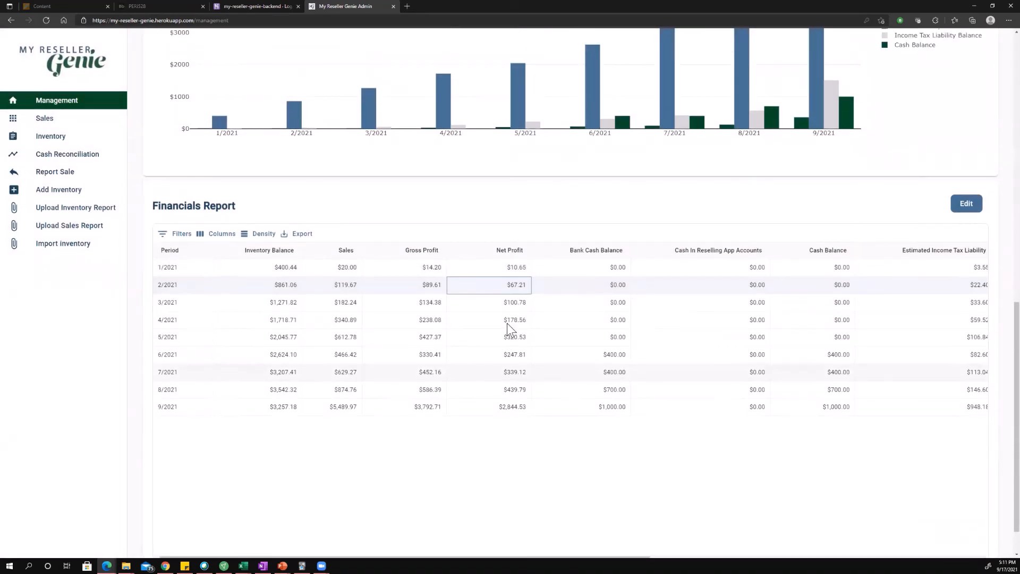
pyautogui.scroll(-3)
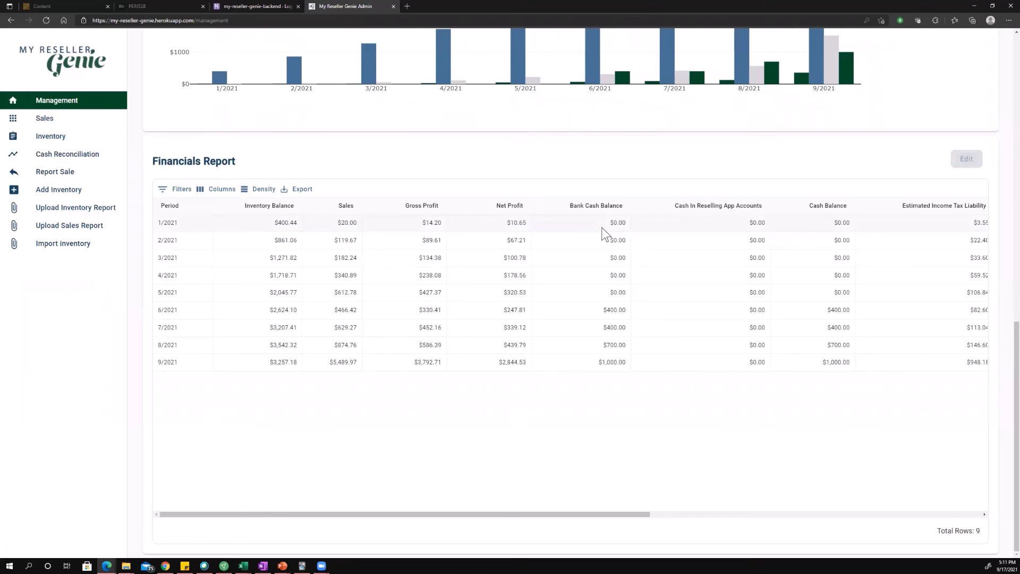
pyautogui.scroll(3)
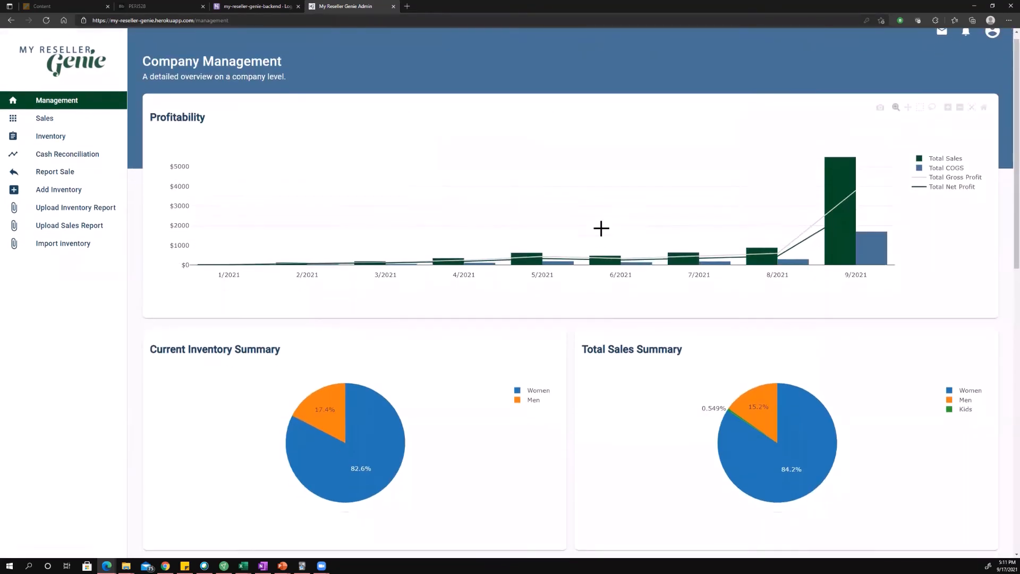